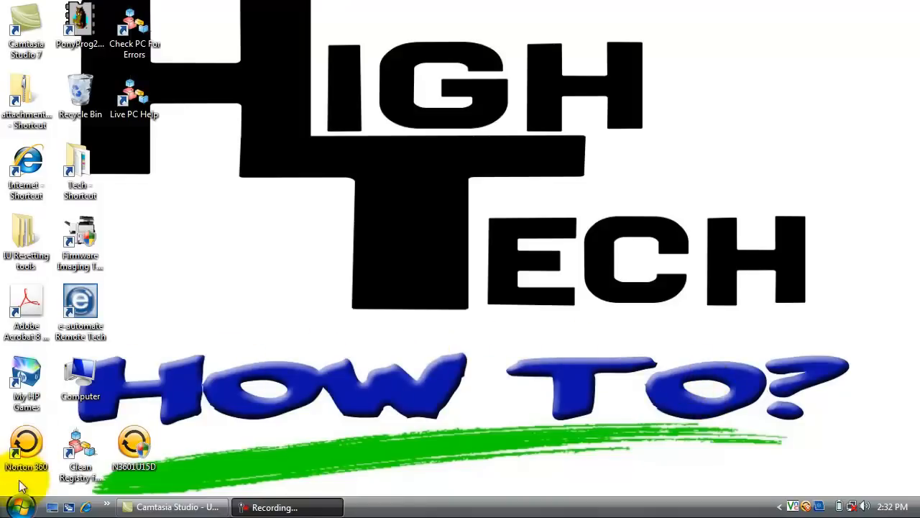
Step: Go from the Start menu to Control Panel's User Accounts page for the administrator account
click(22, 507)
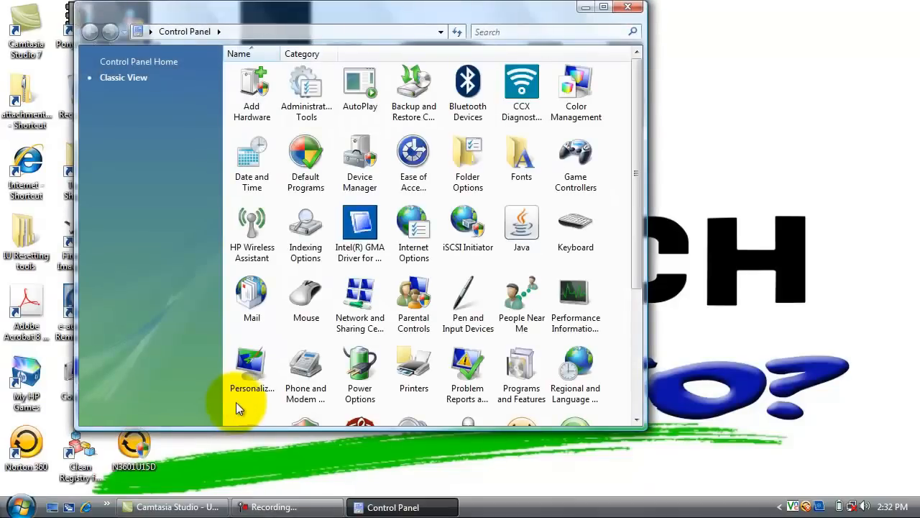
mouse_move(450, 322)
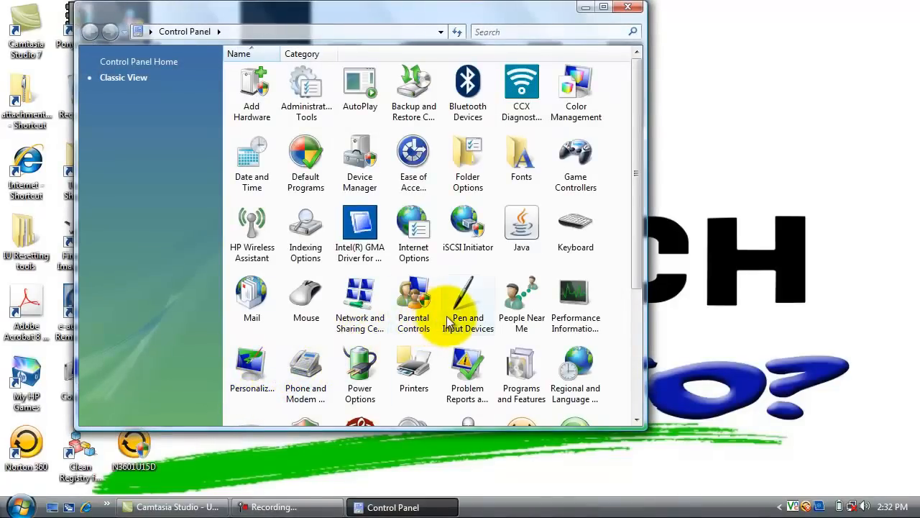
scroll(down, 3)
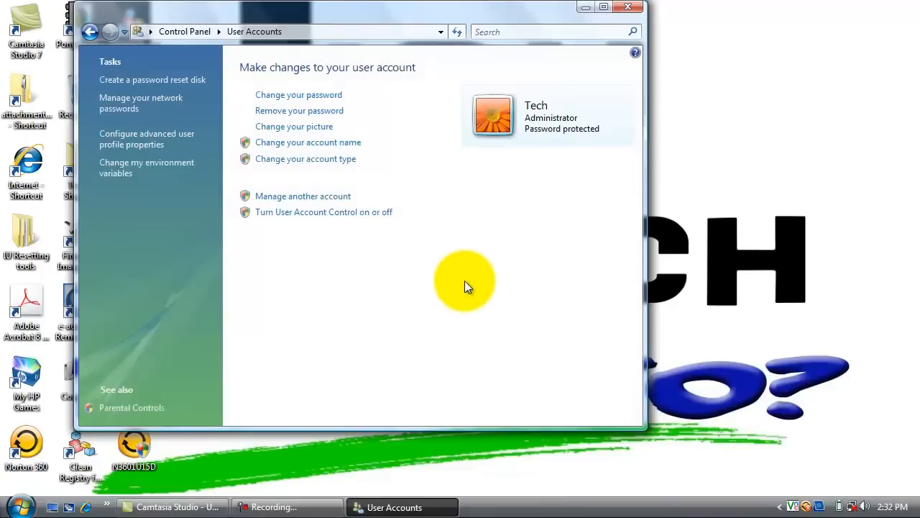
mouse_move(453, 252)
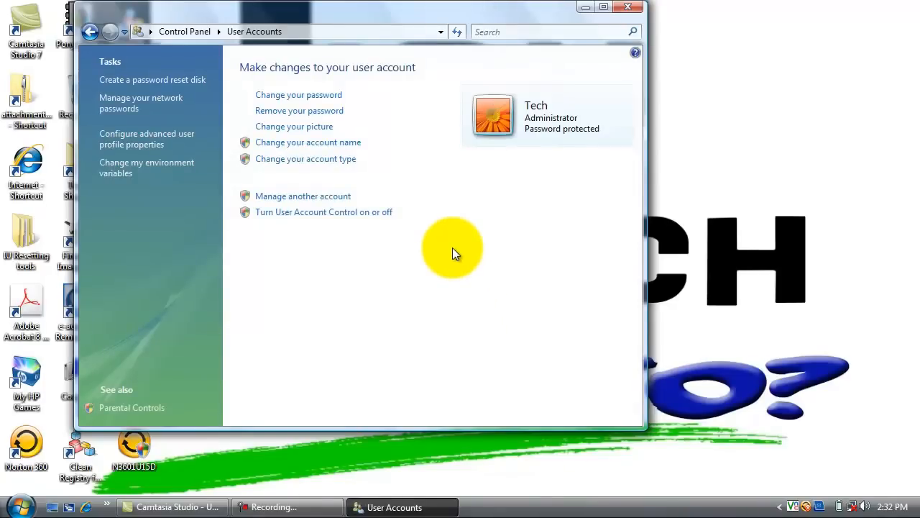
mouse_move(442, 263)
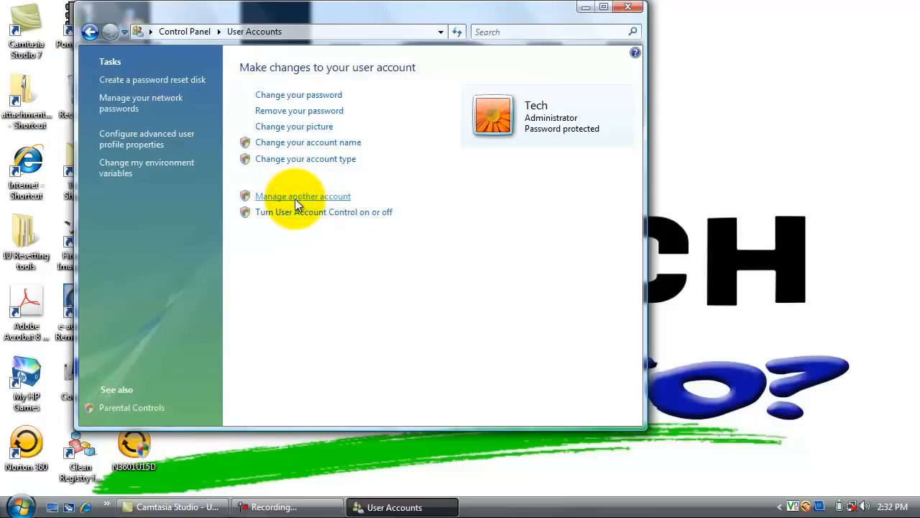
Step: Create a Standard user account named 'bizhub' and open its account options page
click(303, 196)
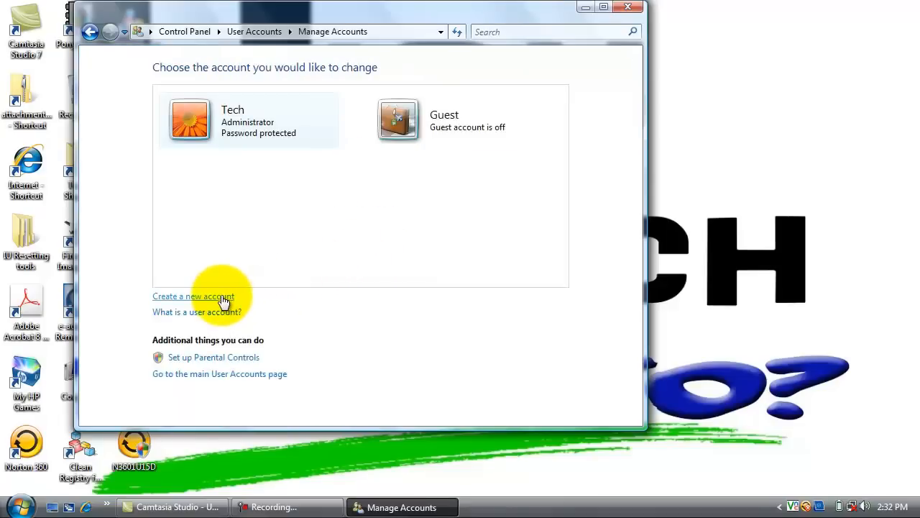
click(192, 296)
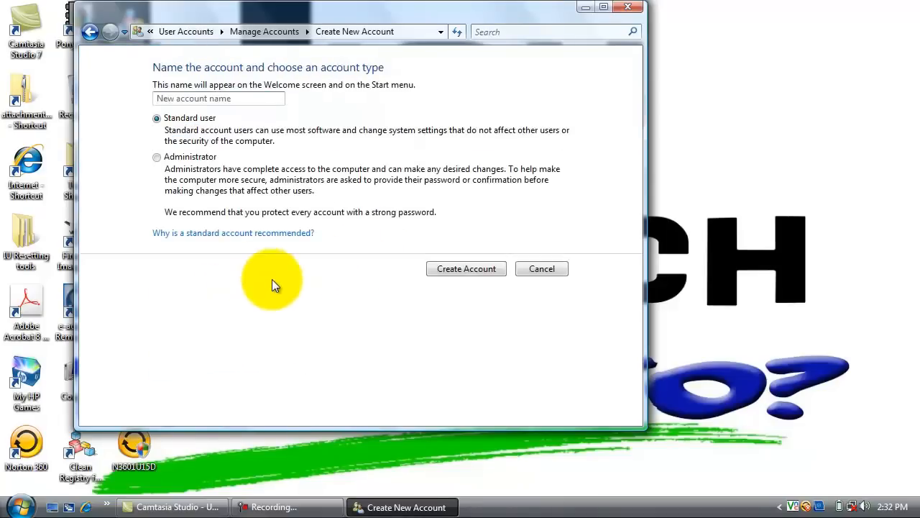
mouse_move(291, 295)
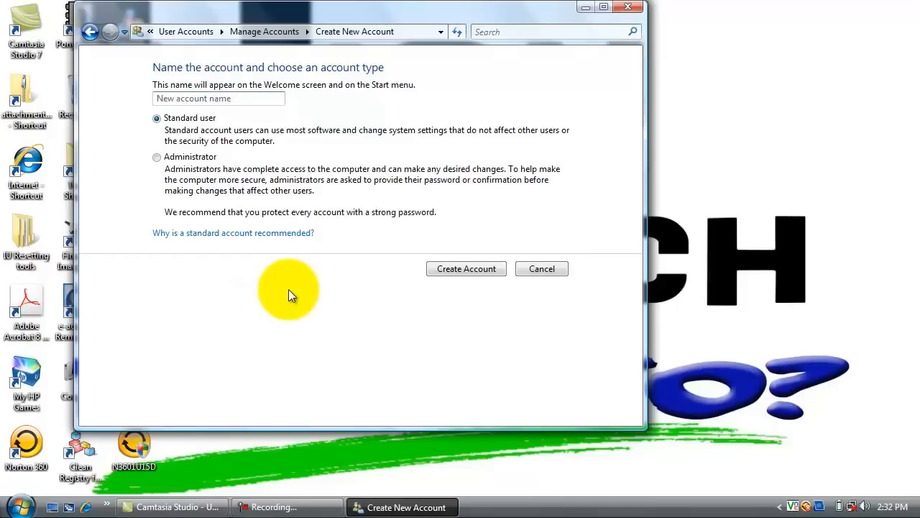
text(biz)
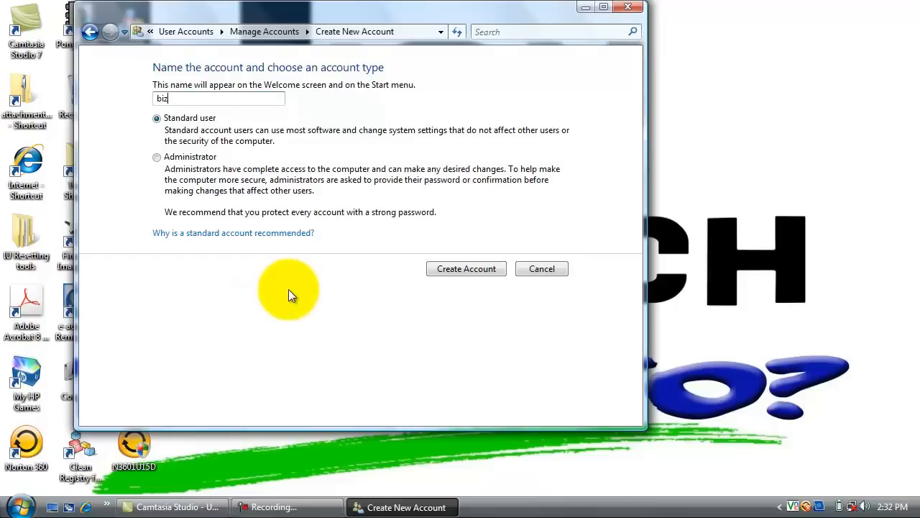
text(hub)
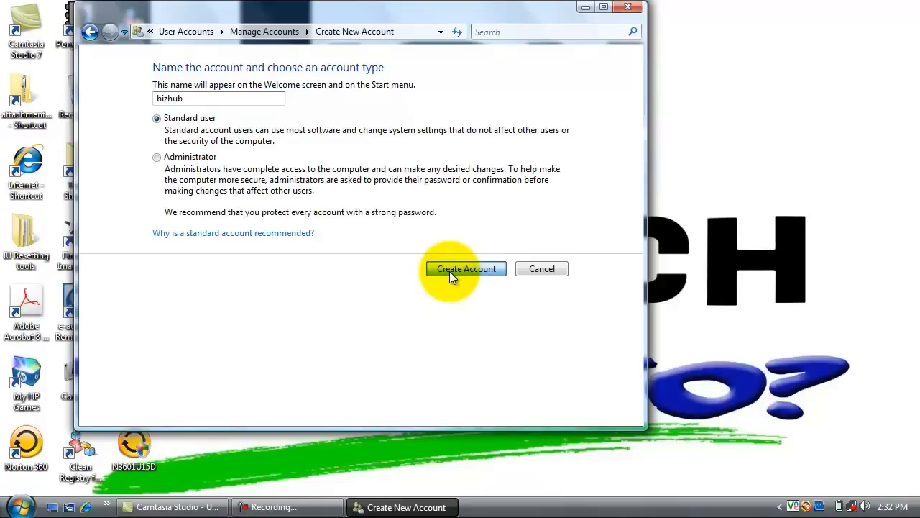
click(466, 269)
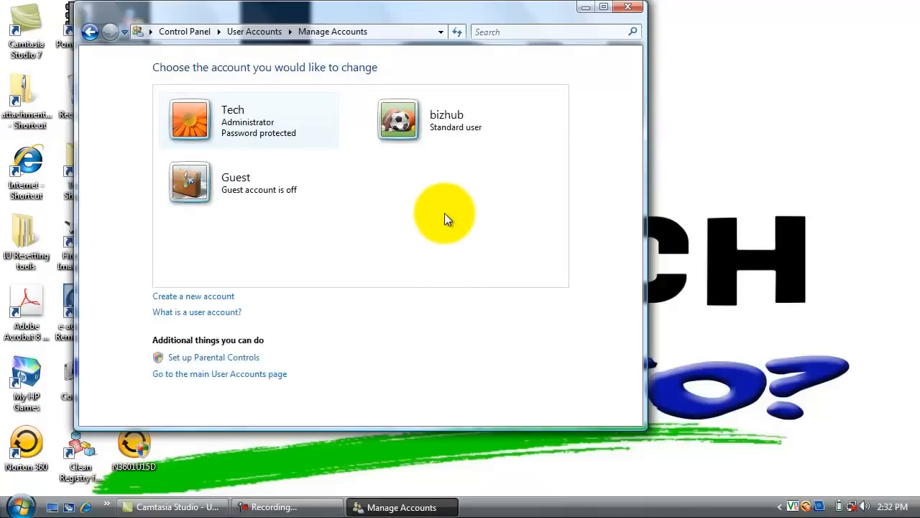
click(399, 118)
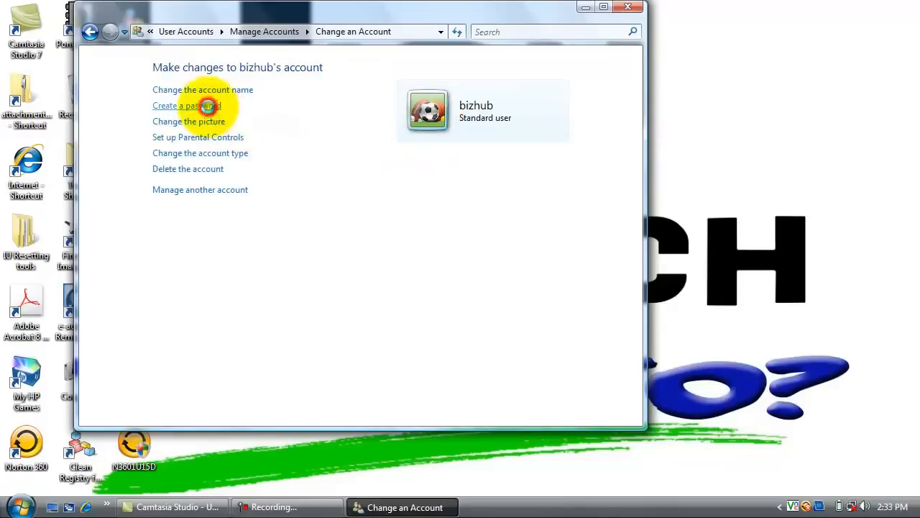
Step: Give the bizhub account a password with the hint 'Copier'
click(187, 106)
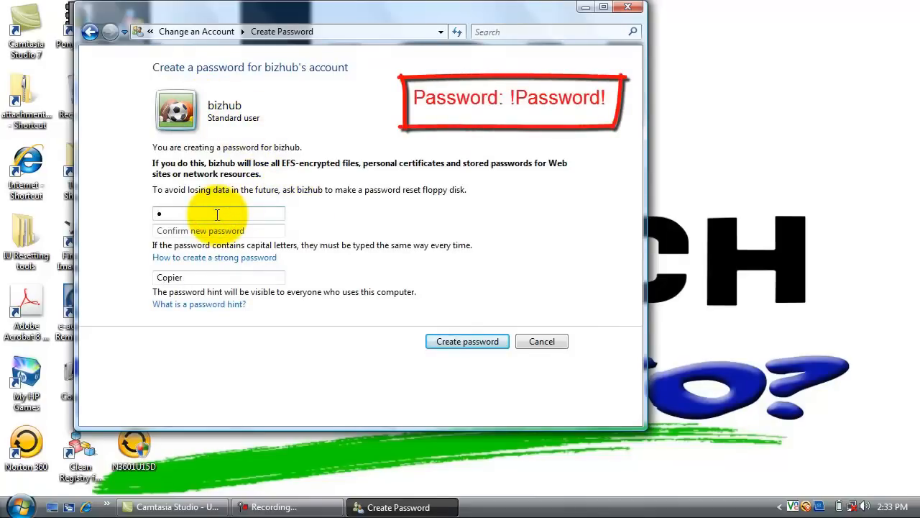
text(Passw)
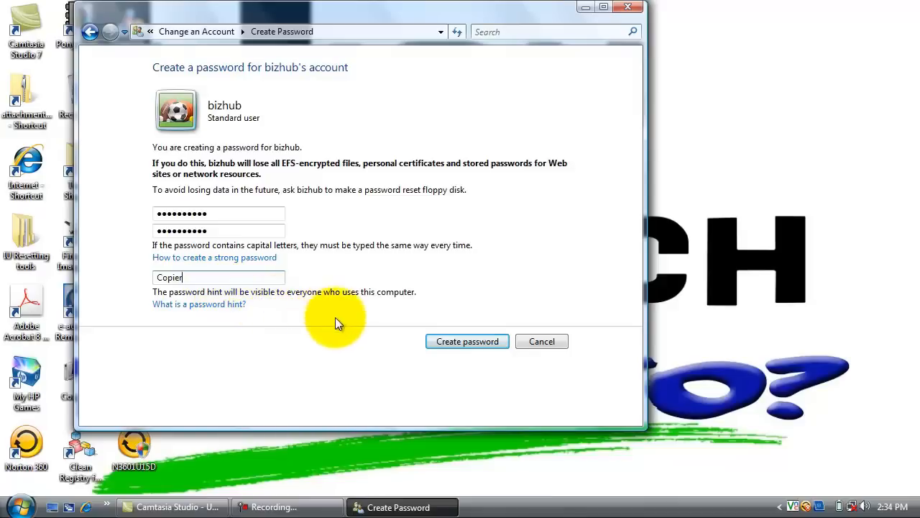
mouse_move(344, 323)
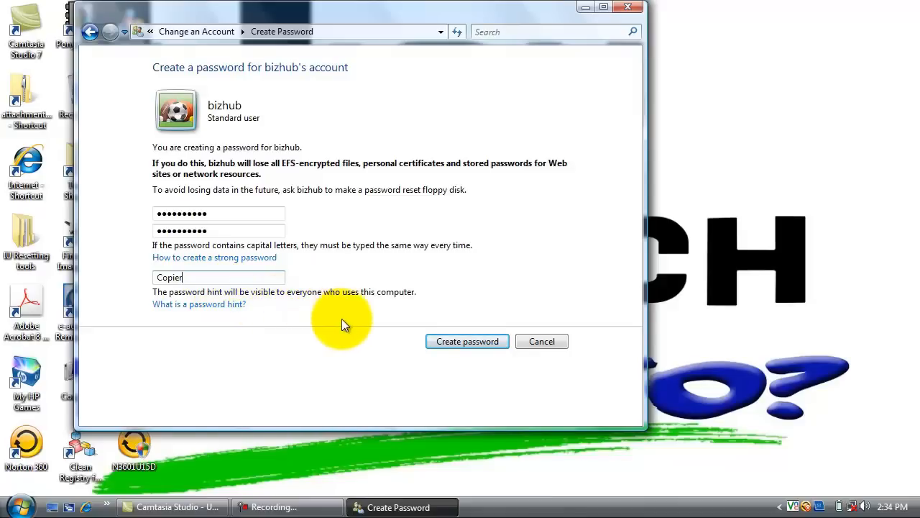
mouse_move(353, 338)
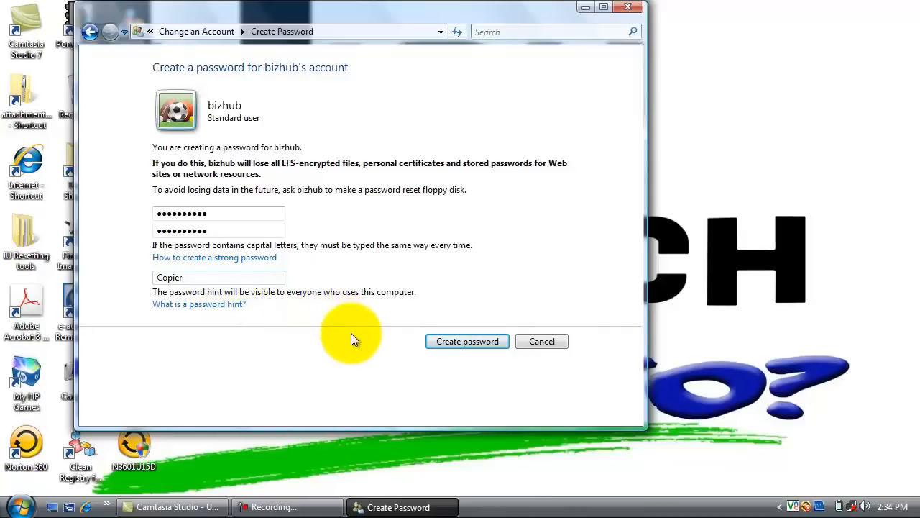
mouse_move(466, 341)
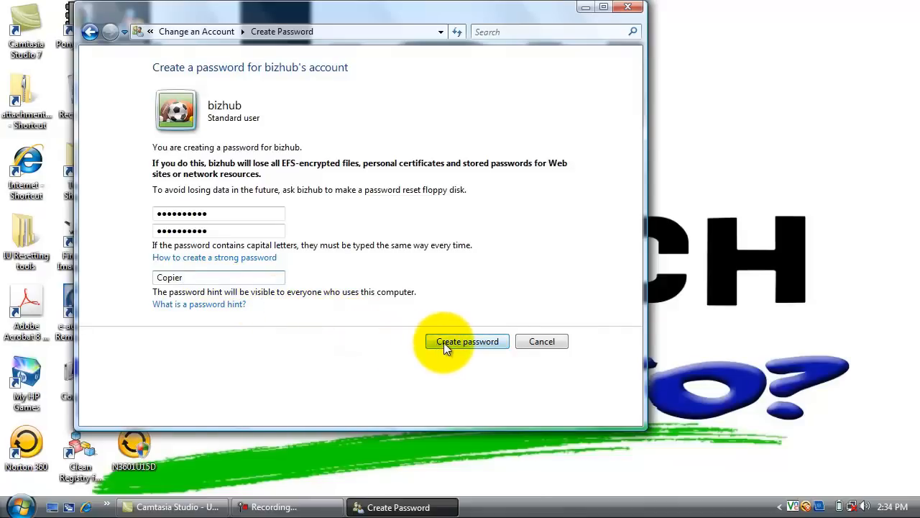
click(466, 341)
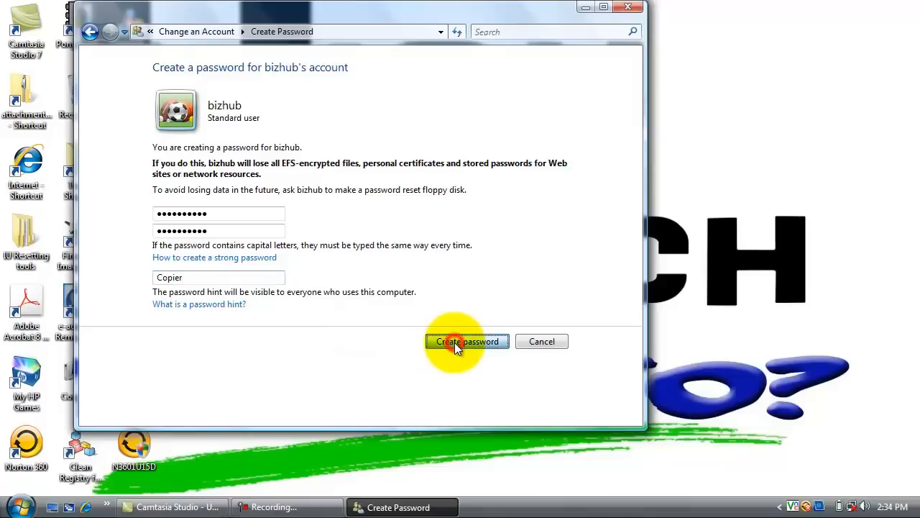
click(467, 341)
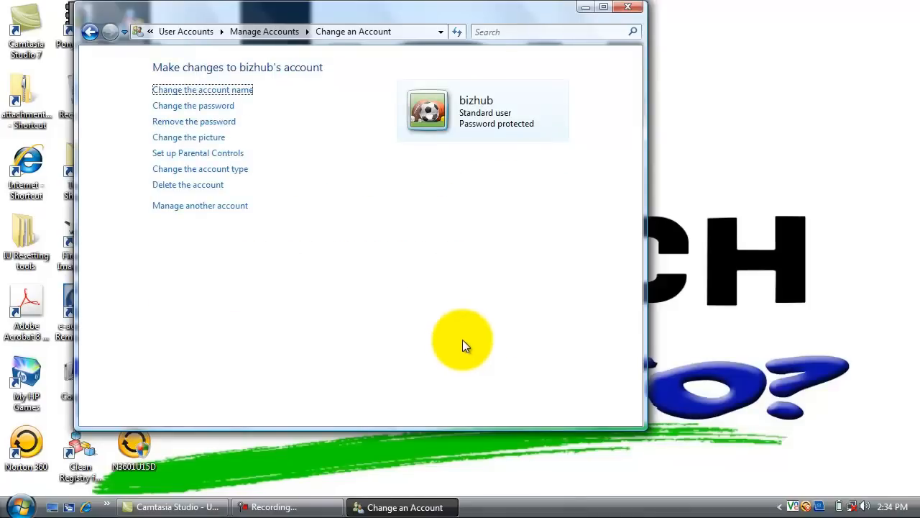
mouse_move(521, 192)
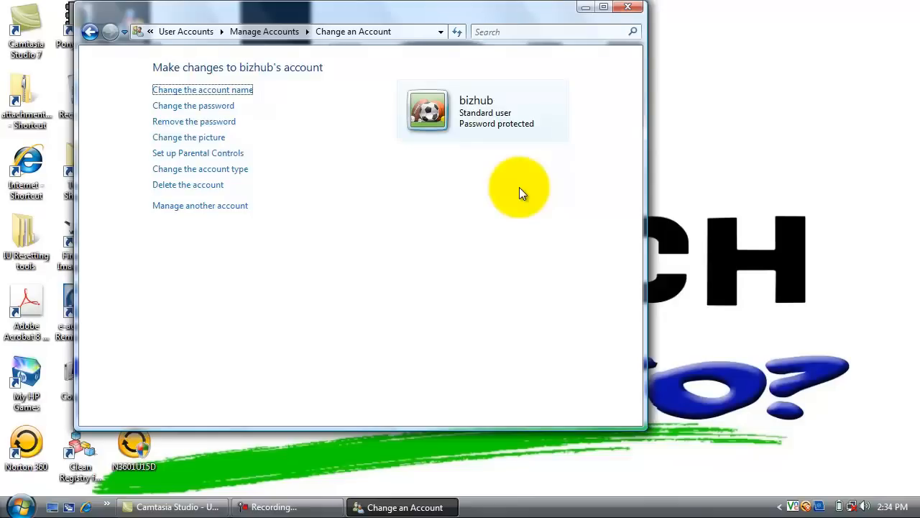
mouse_move(523, 183)
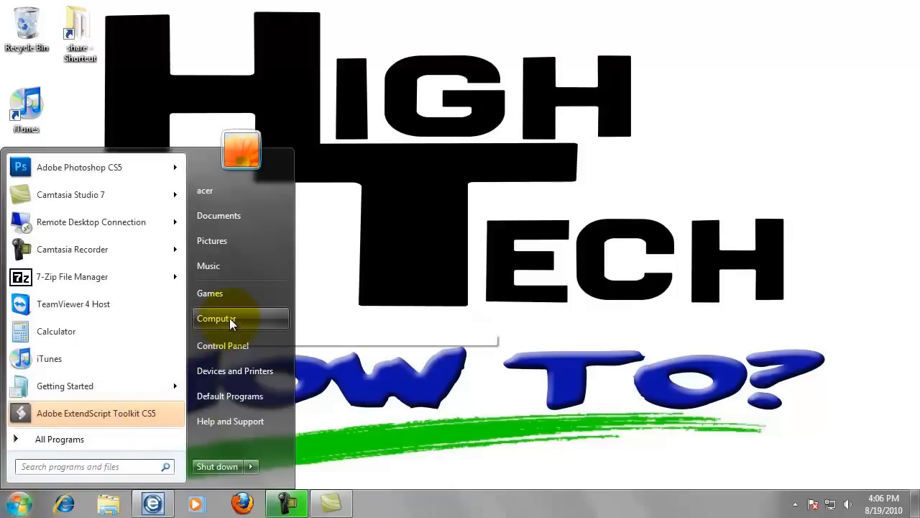
mouse_move(217, 318)
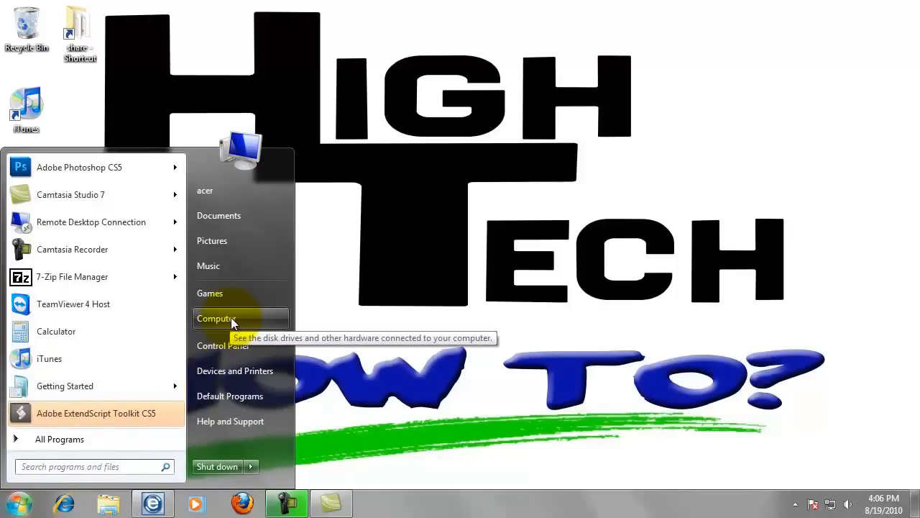
Step: On Local Disk (C:), make a new folder and name it 'myscans'
click(215, 318)
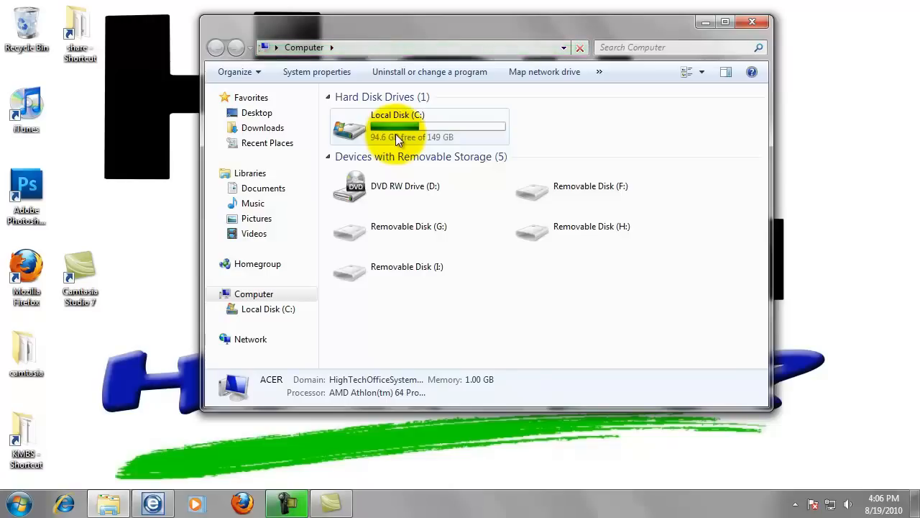
double_click(398, 126)
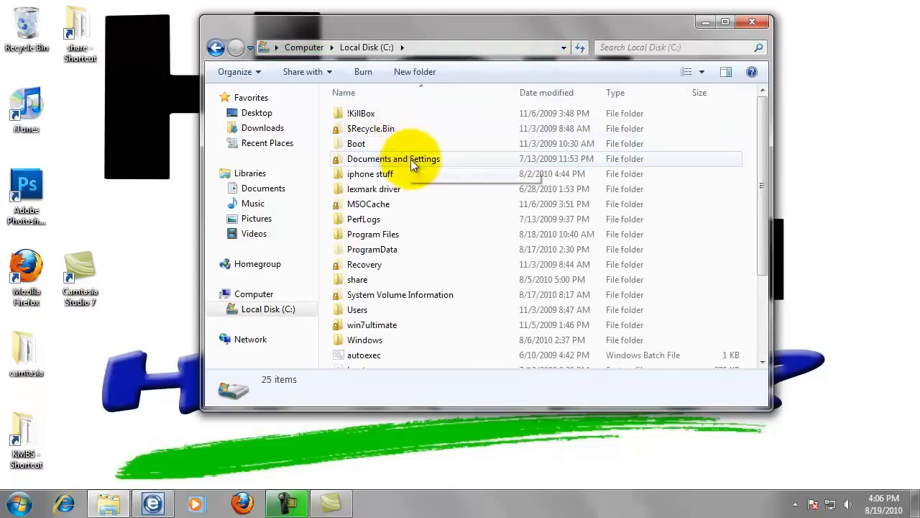
mouse_move(508, 275)
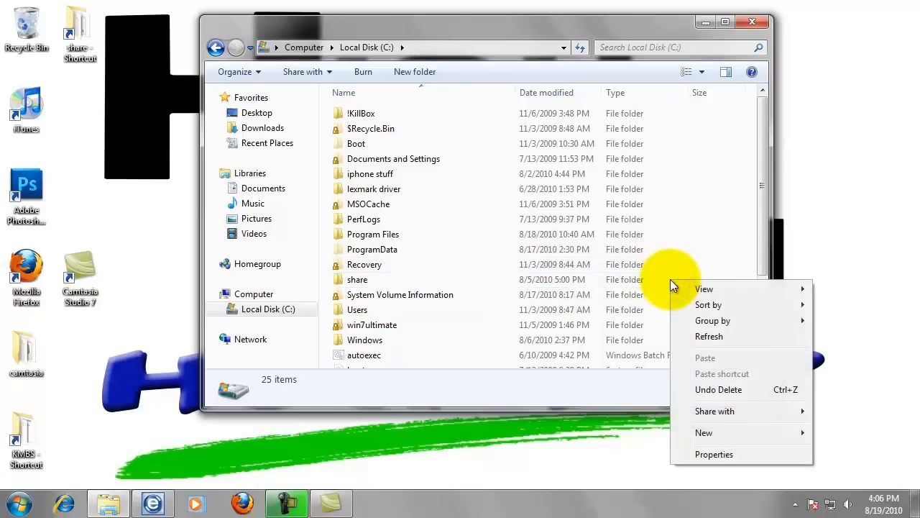
mouse_move(705, 399)
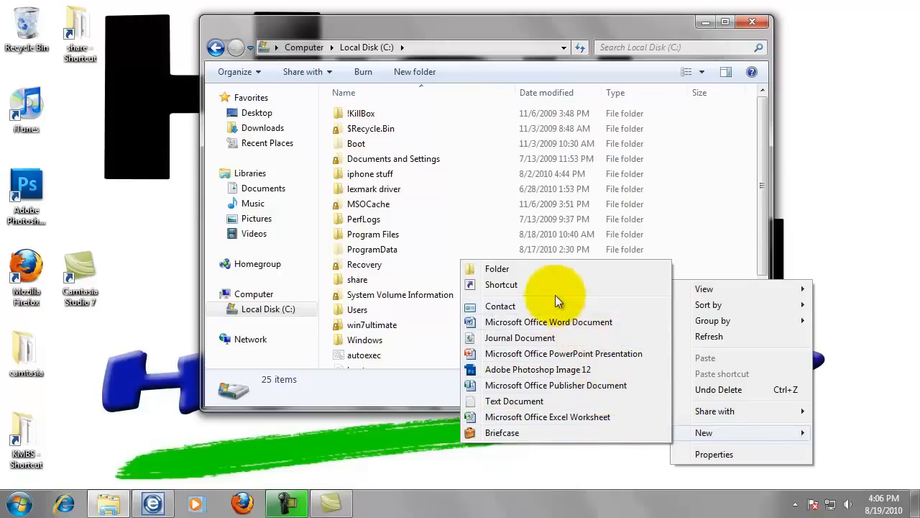
click(497, 268)
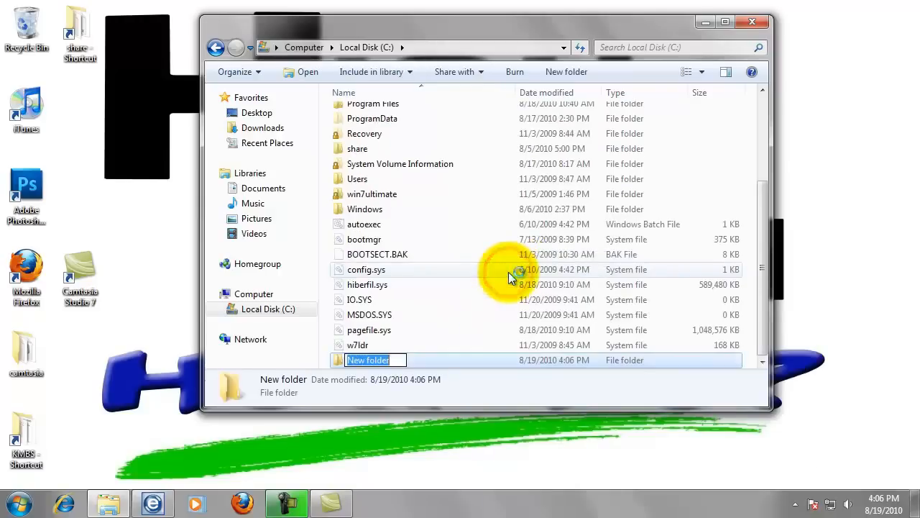
mouse_move(540, 164)
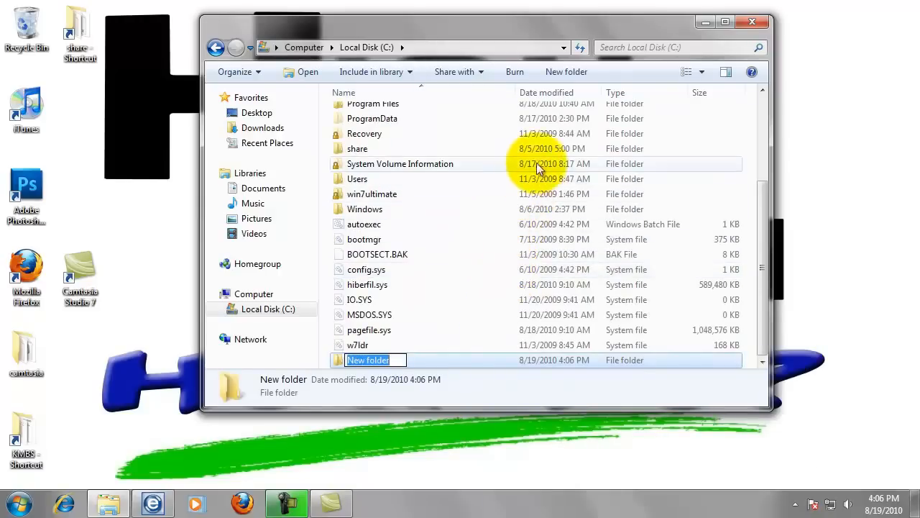
mouse_move(567, 71)
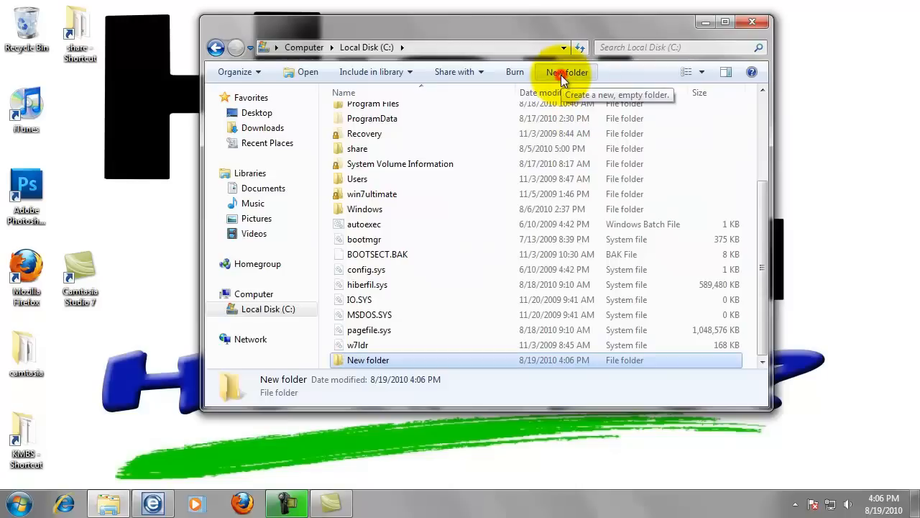
click(566, 72)
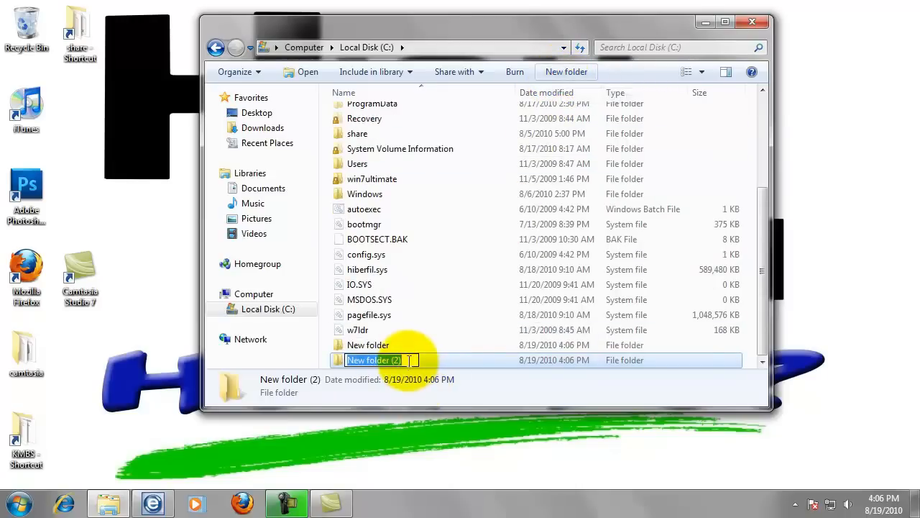
text(my)
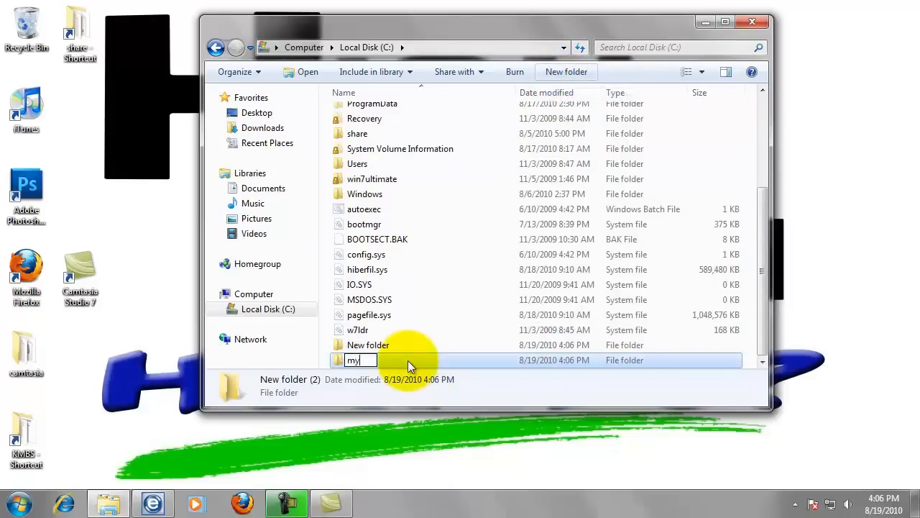
text(scans)
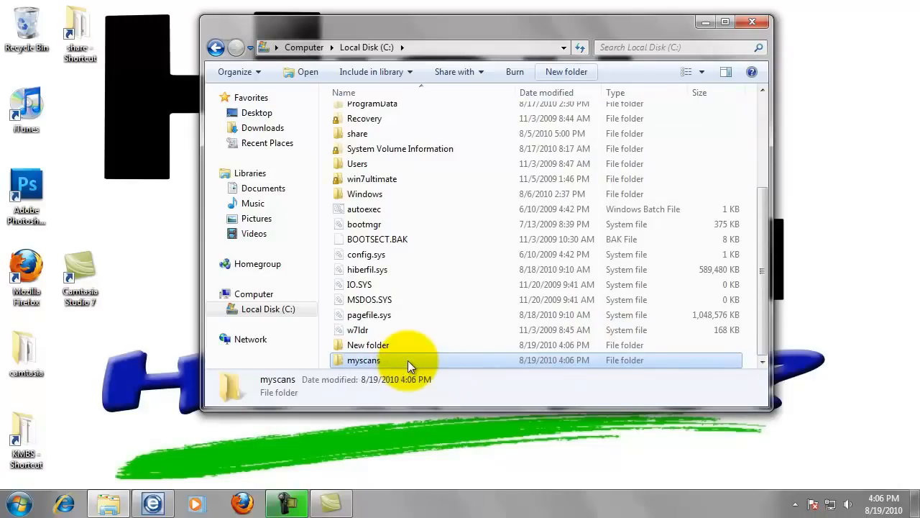
mouse_move(367, 365)
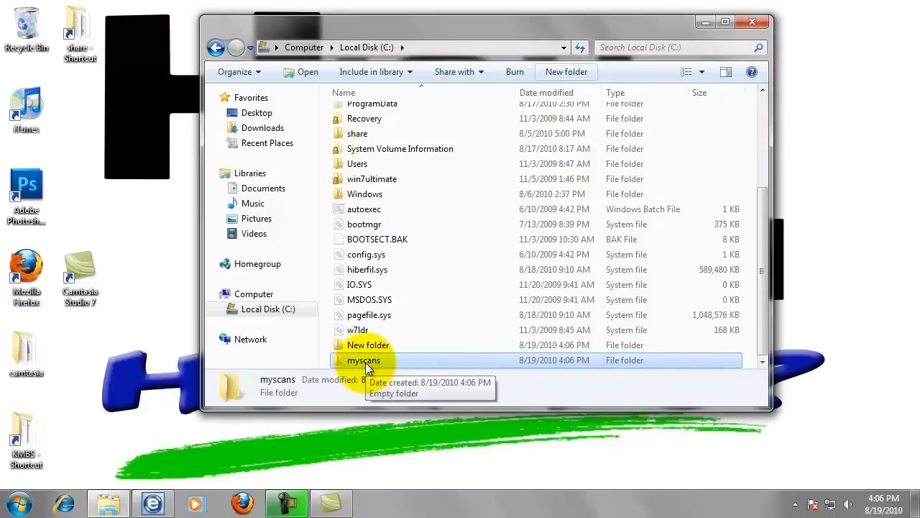
Step: From myscans Properties' Sharing tab, open the Share dialog to add a network user
right_click(363, 360)
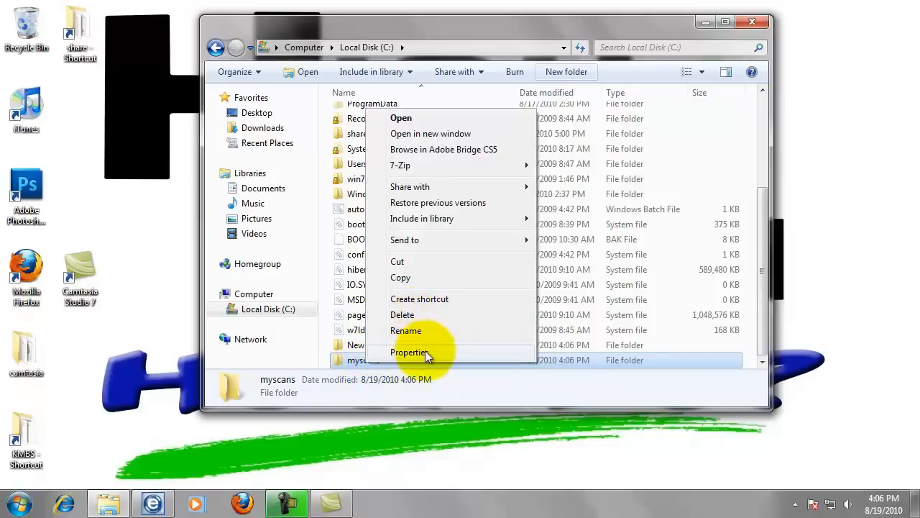
click(409, 353)
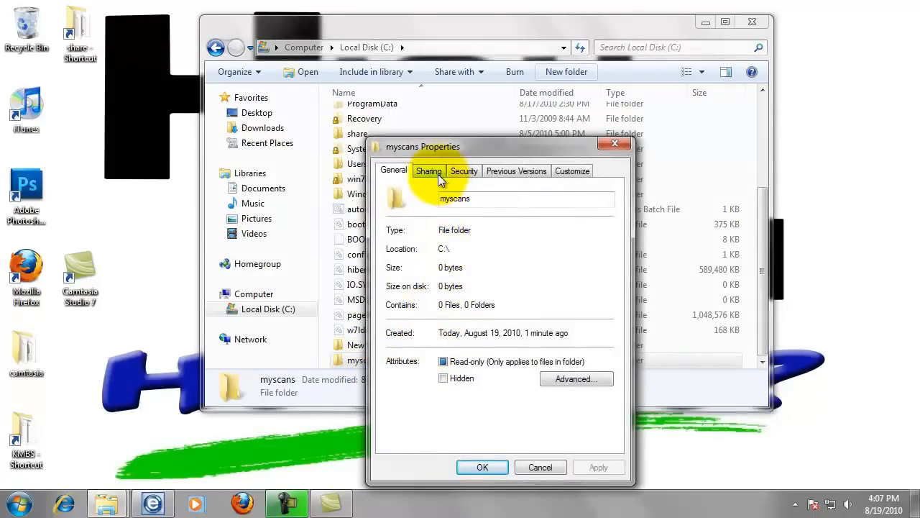
click(429, 171)
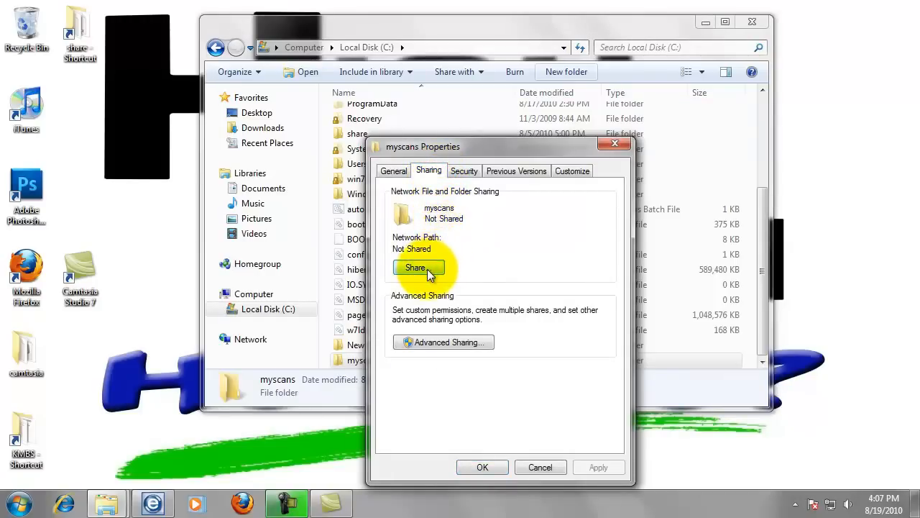
click(419, 268)
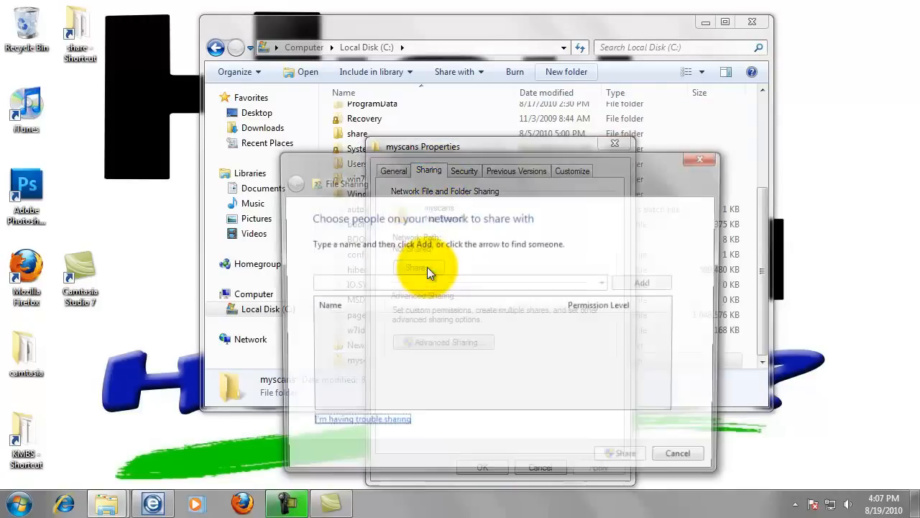
click(417, 267)
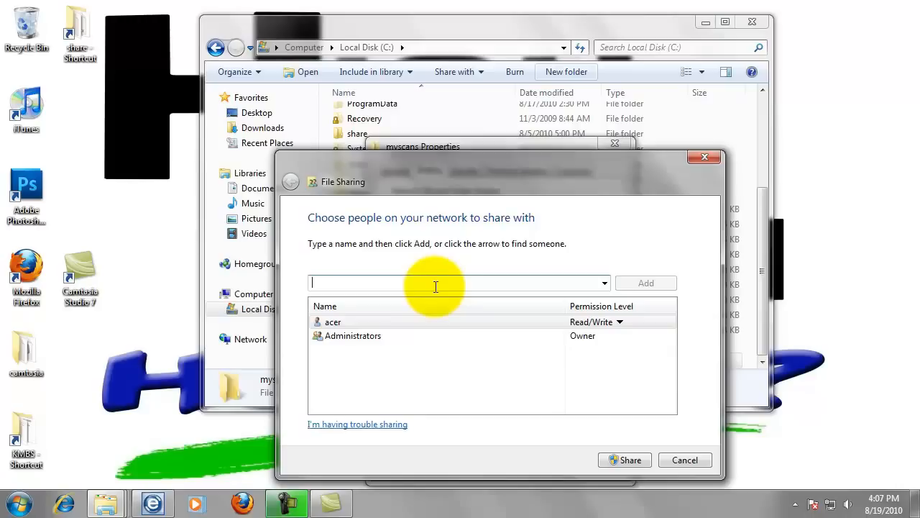
Step: Add bizhub with Read/Write permission and share myscans as \\ACER\myscans
text(bizhub)
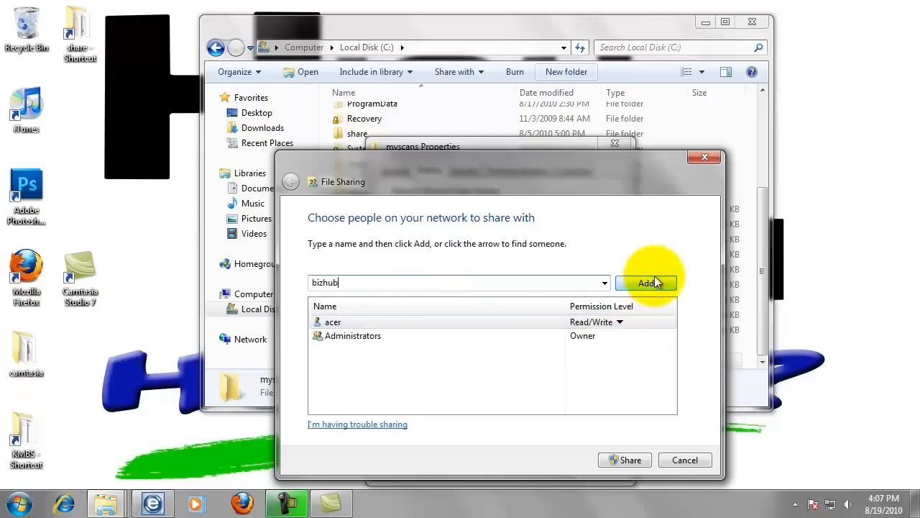
click(645, 283)
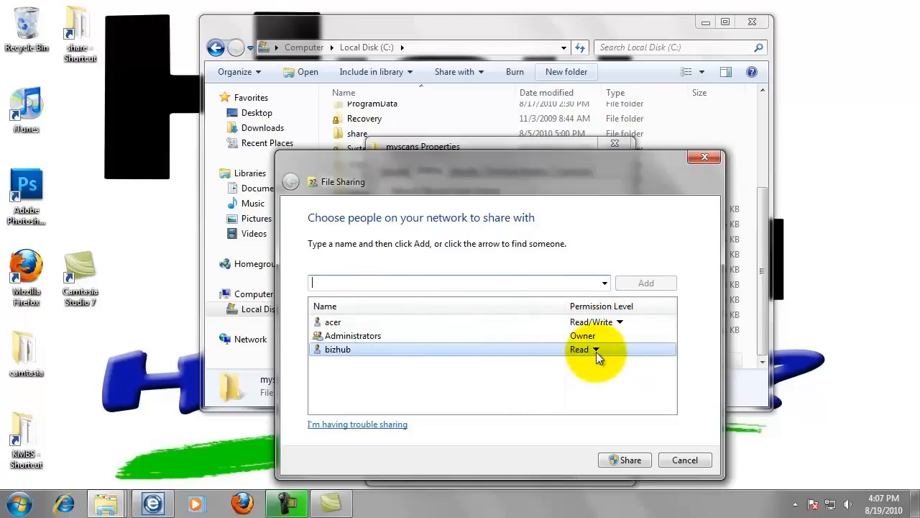
click(597, 349)
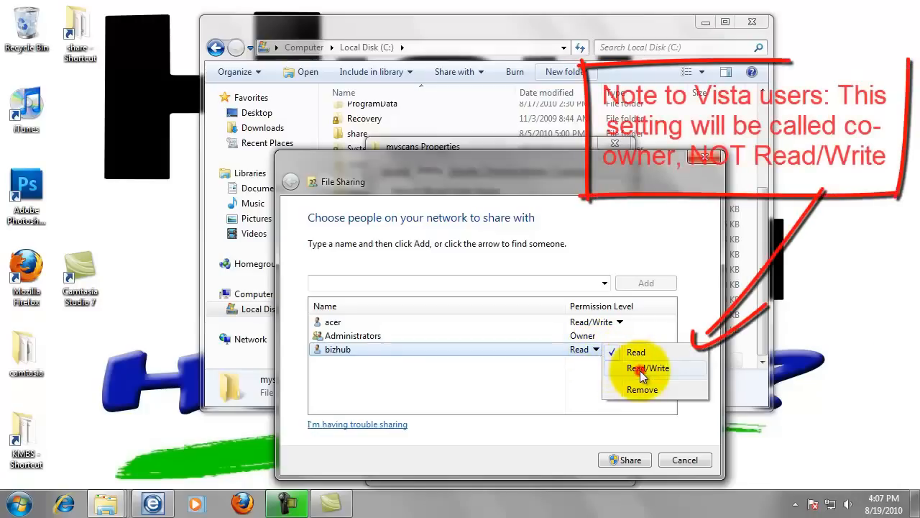
click(648, 368)
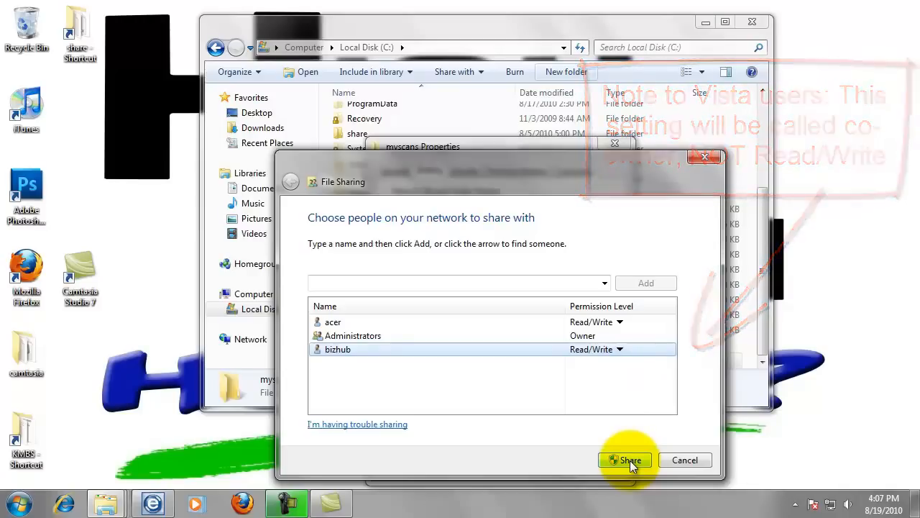
click(625, 461)
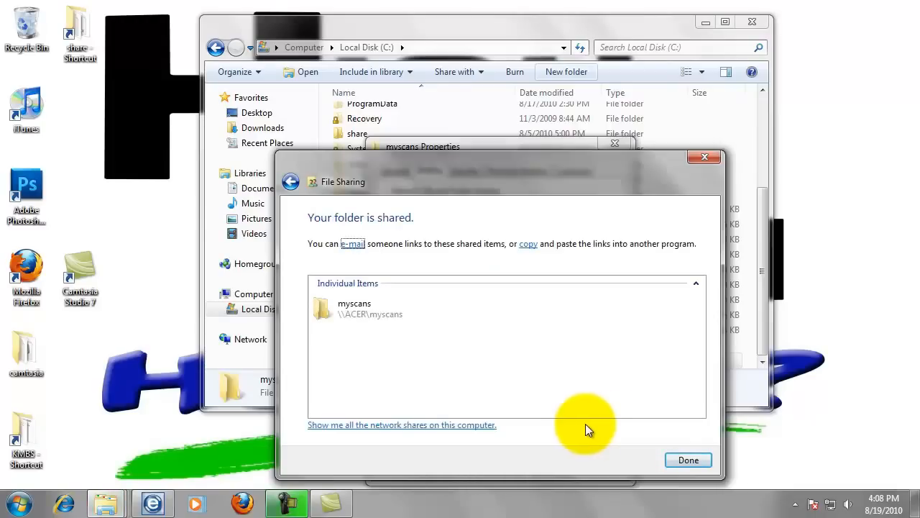
mouse_move(688, 460)
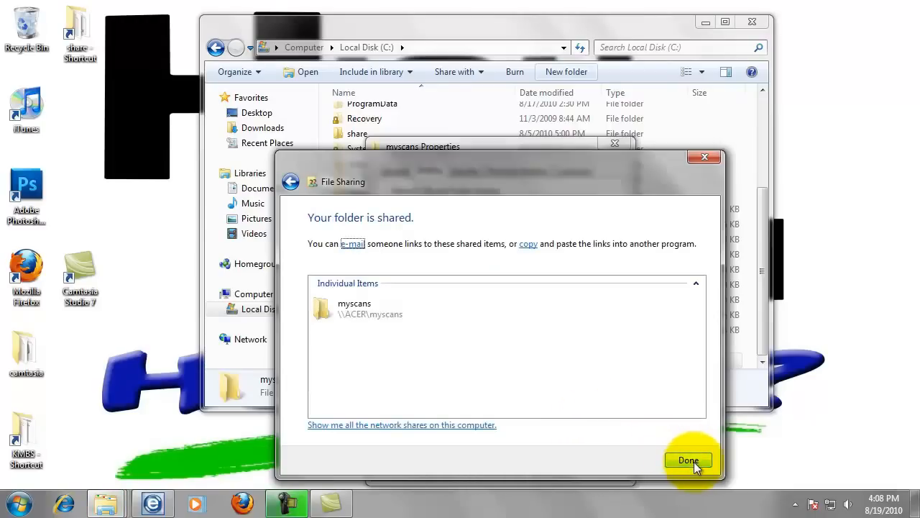
Step: Open myscans' Advanced Sharing permissions and enter 'bizhub' as a user to add
click(689, 460)
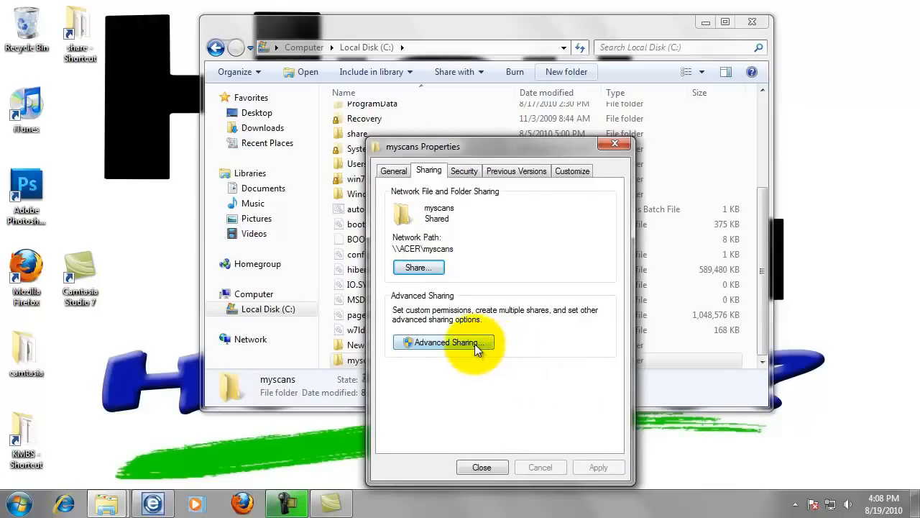
click(443, 341)
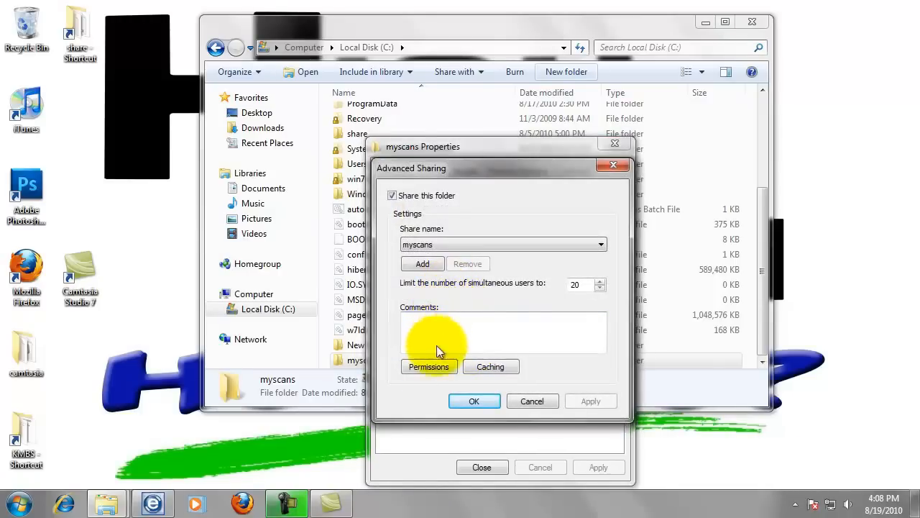
click(429, 366)
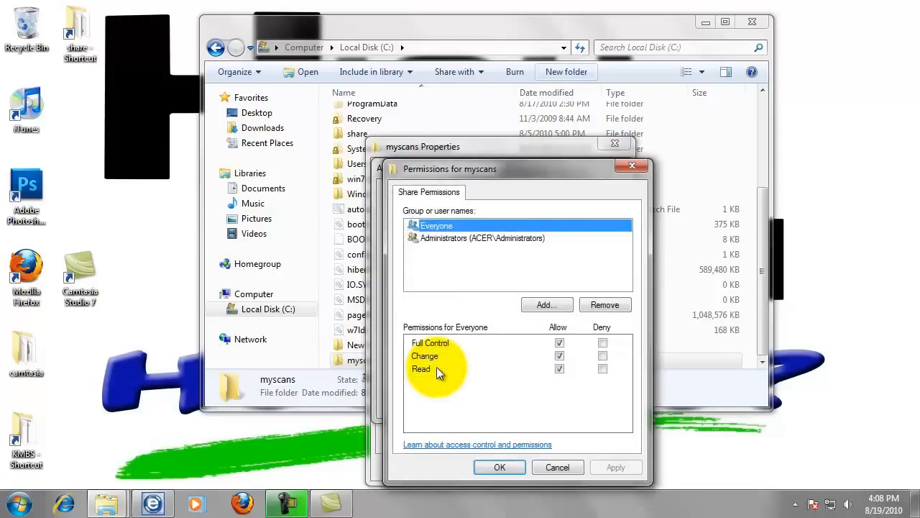
mouse_move(519, 317)
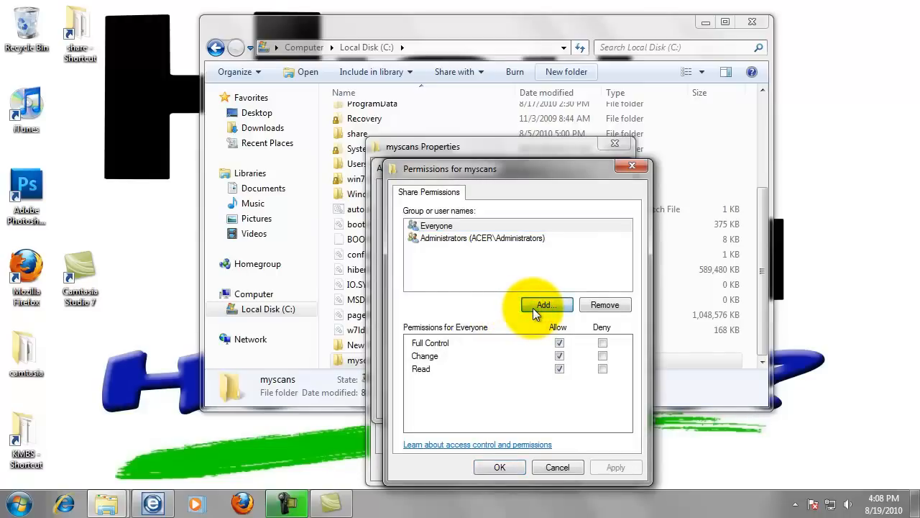
click(545, 304)
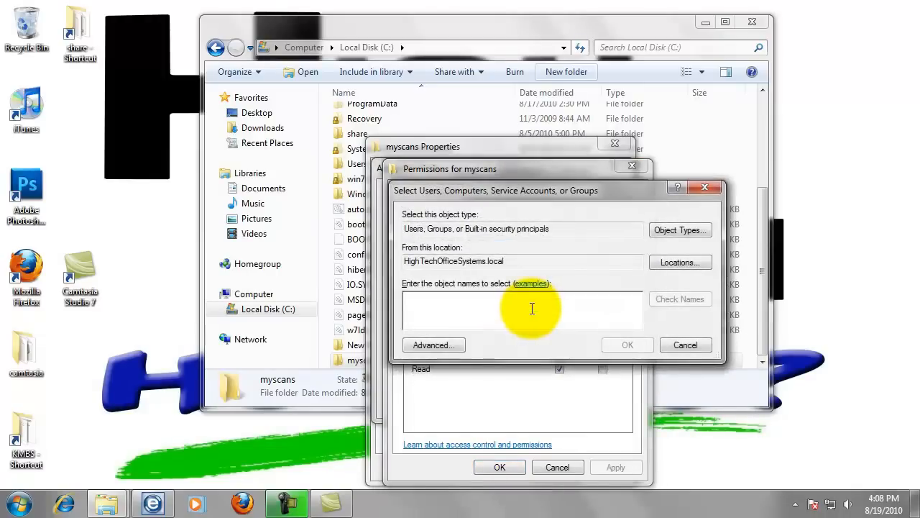
text(b)
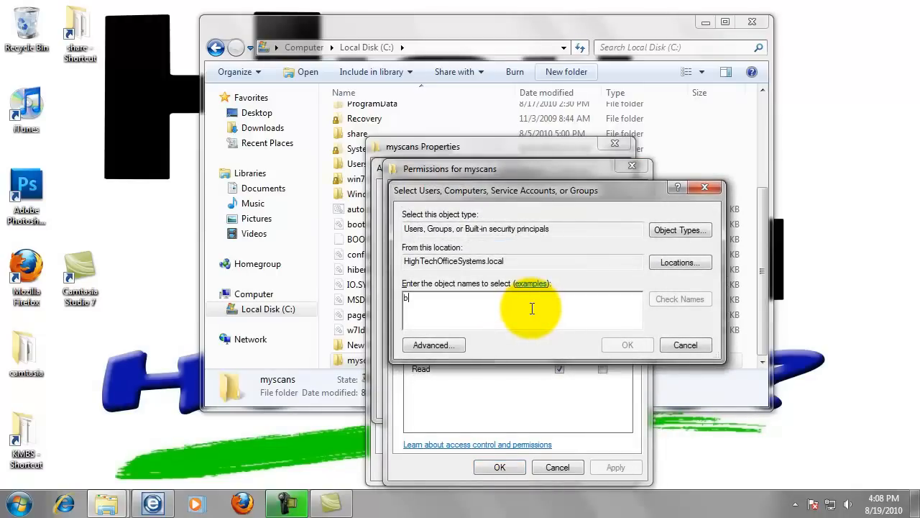
text(izhub)
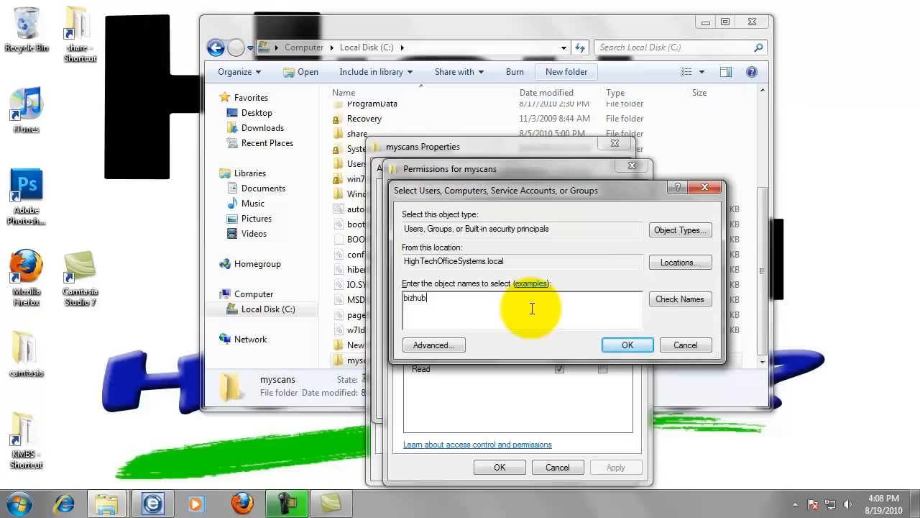
mouse_move(579, 305)
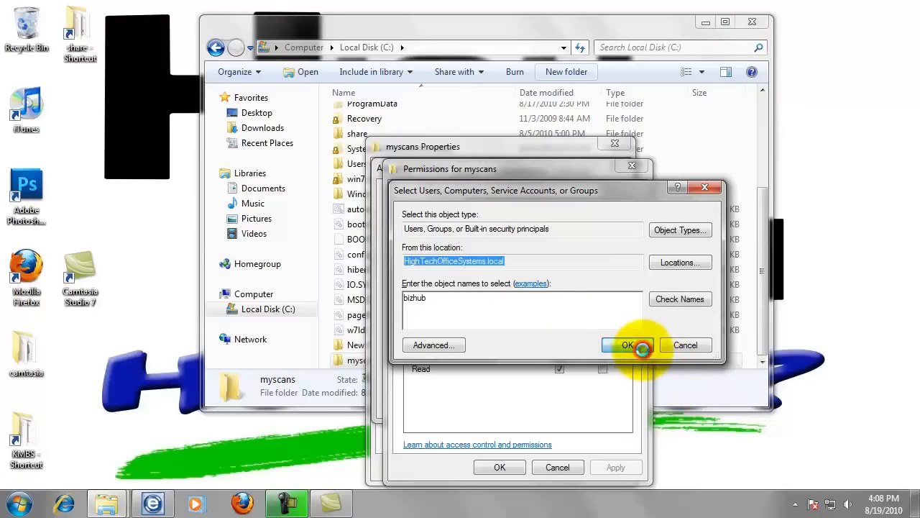
Step: After a name-not-found warning, search the local ACER computer and add ACER\bizhub
click(624, 345)
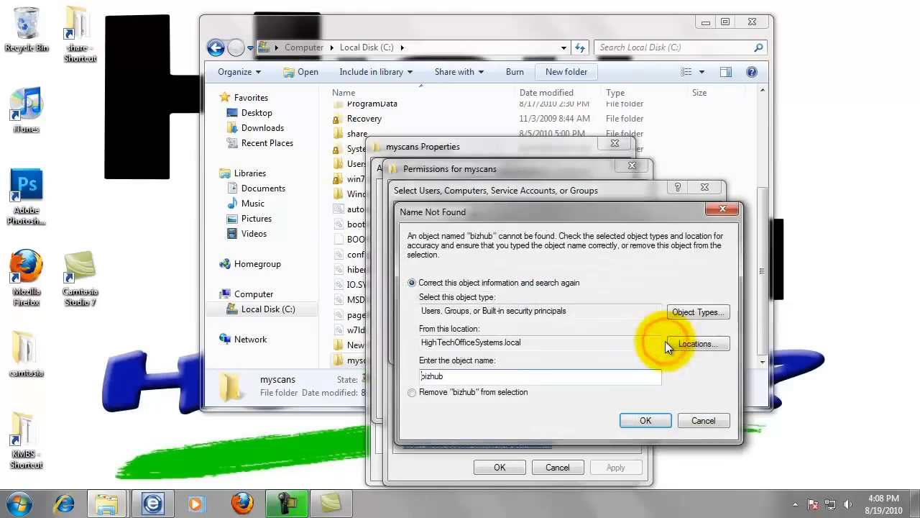
click(645, 420)
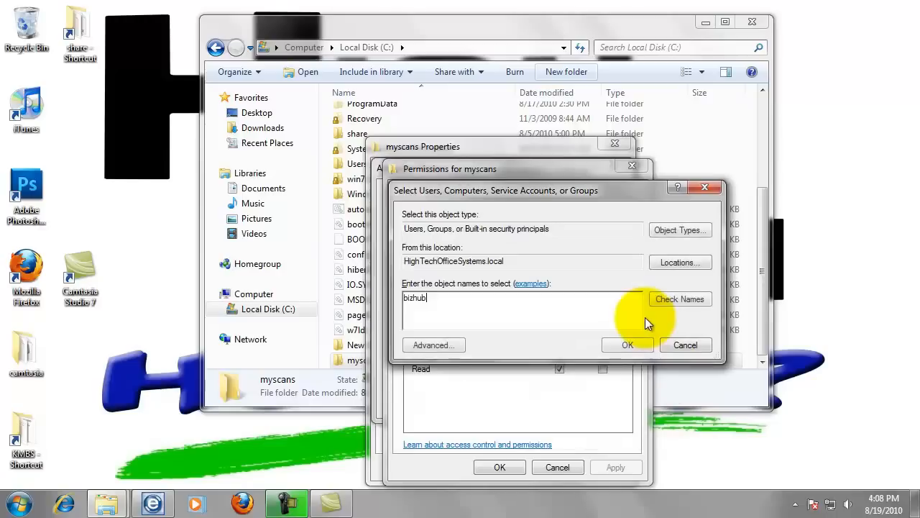
mouse_move(622, 316)
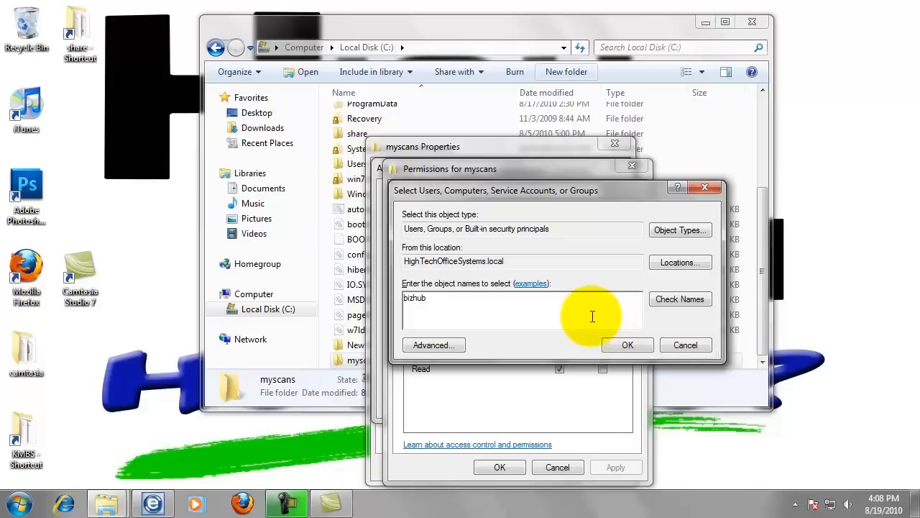
mouse_move(573, 308)
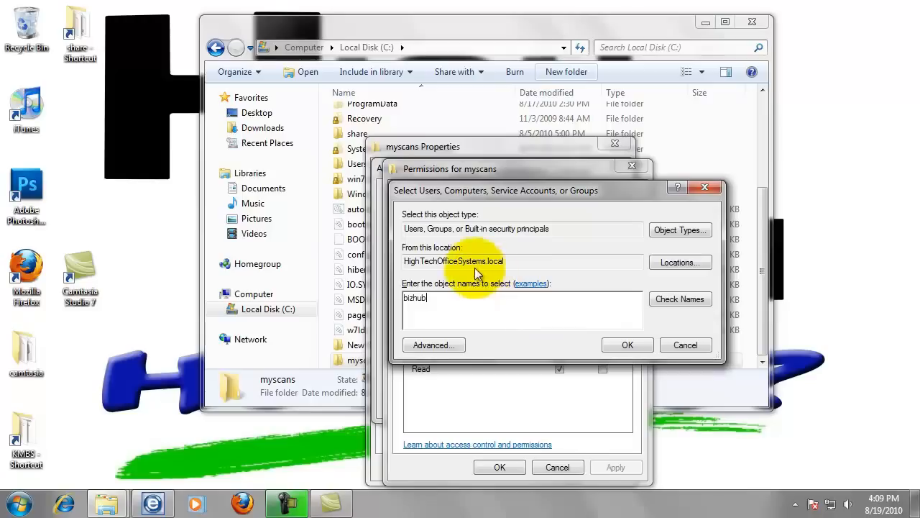
mouse_move(464, 256)
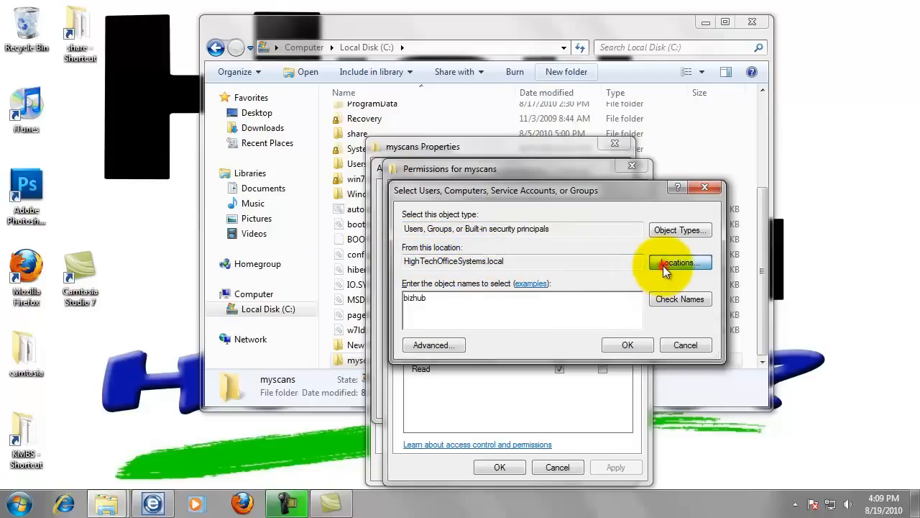
click(679, 263)
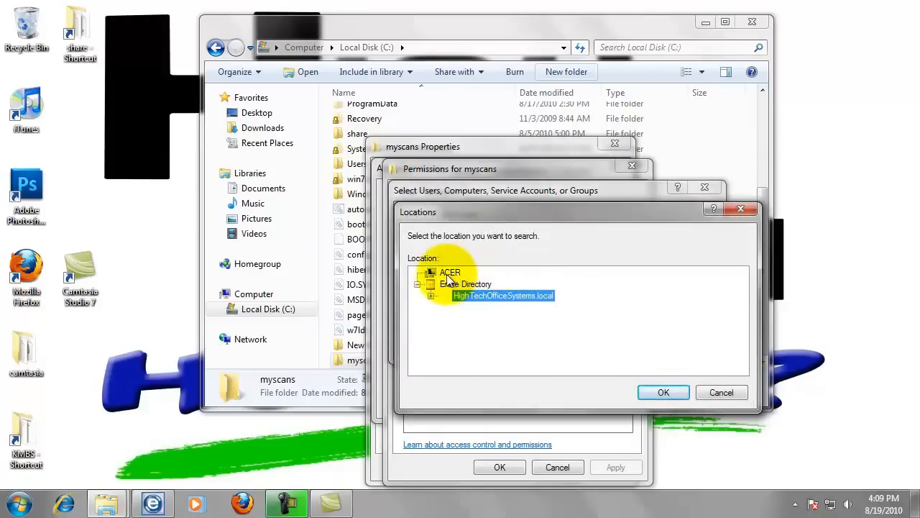
click(450, 271)
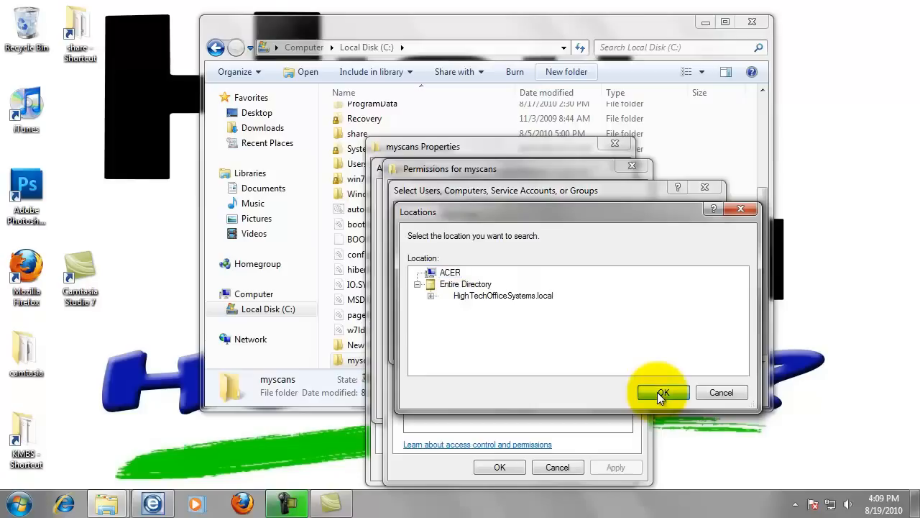
click(662, 392)
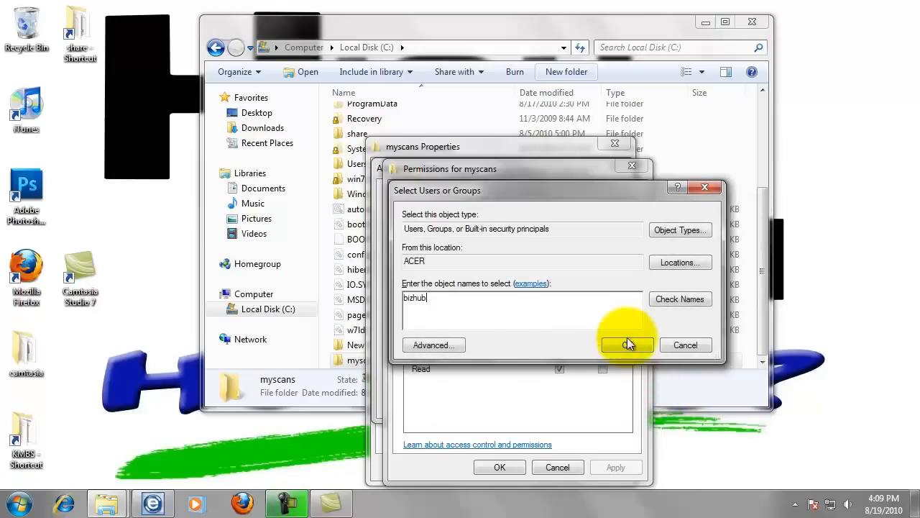
click(626, 344)
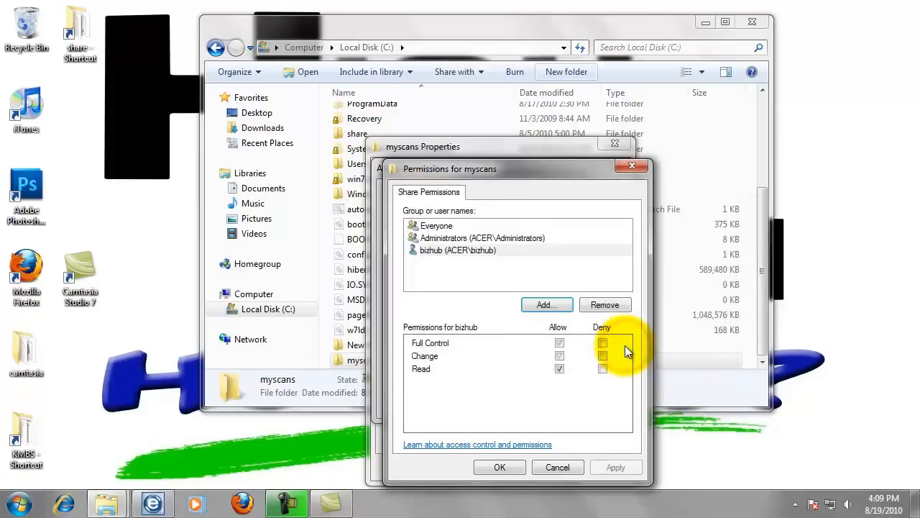
Step: Allow bizhub Full Control, then confirm the Permissions and Advanced Sharing dialogs
click(559, 342)
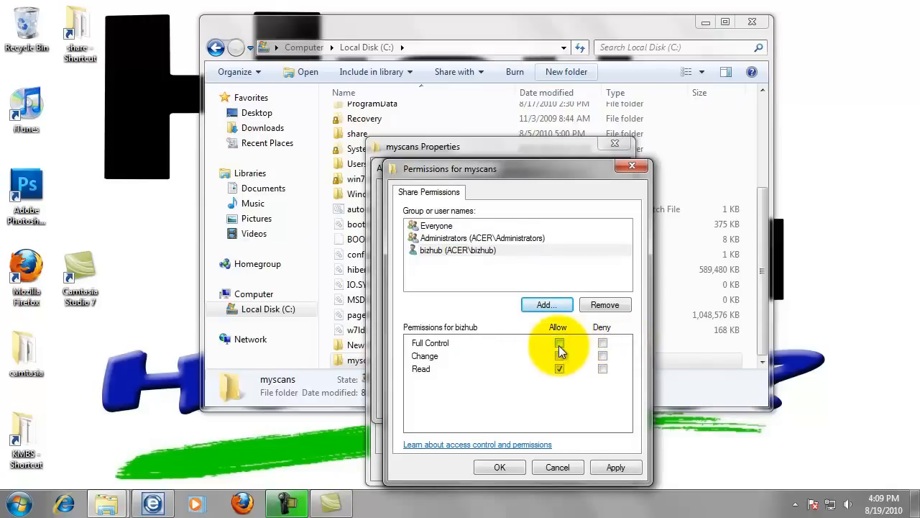
click(560, 343)
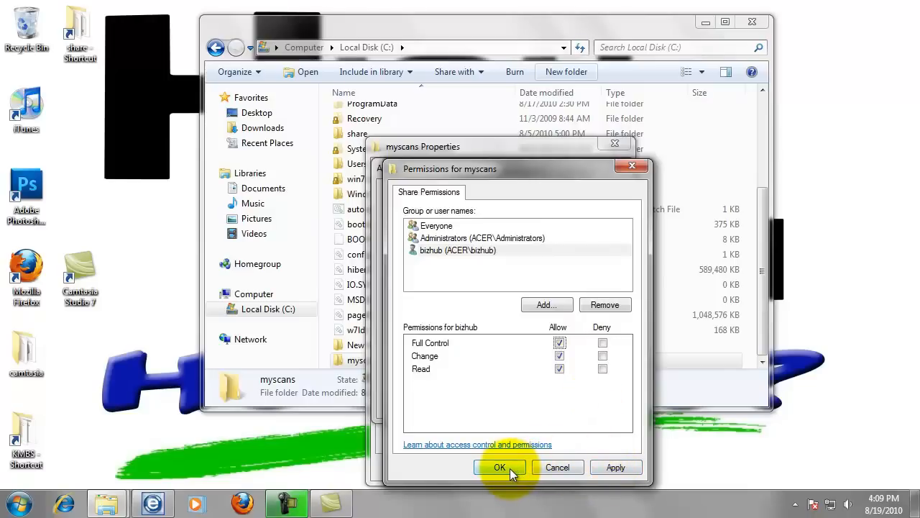
click(500, 467)
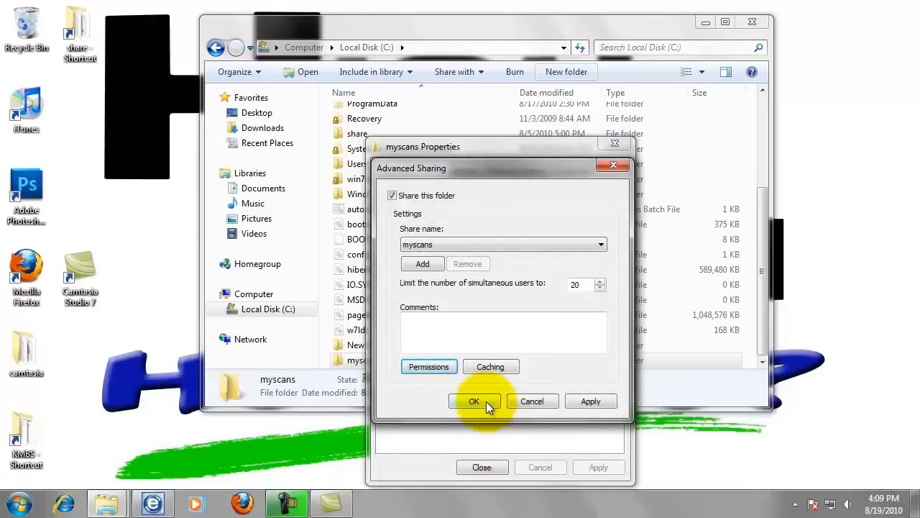
click(473, 401)
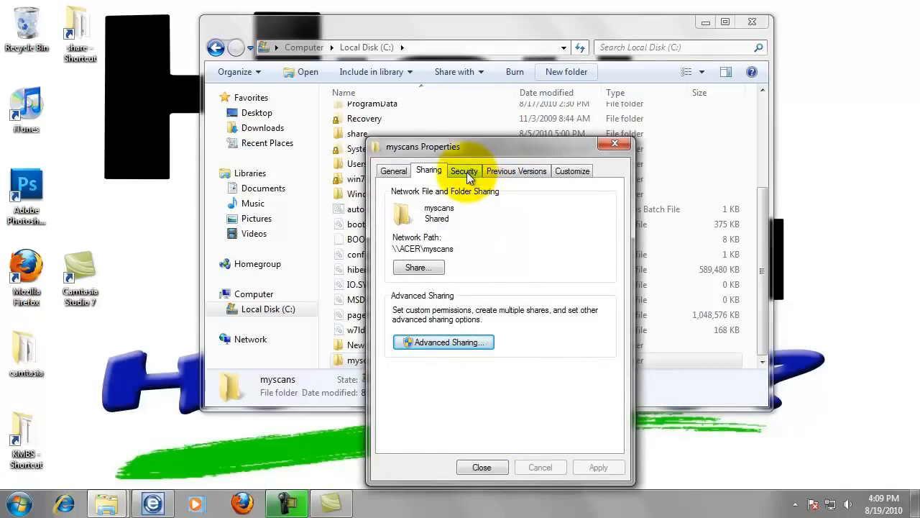
Step: Confirm bizhub's Full control on myscans' Security tab, then close Properties
click(464, 171)
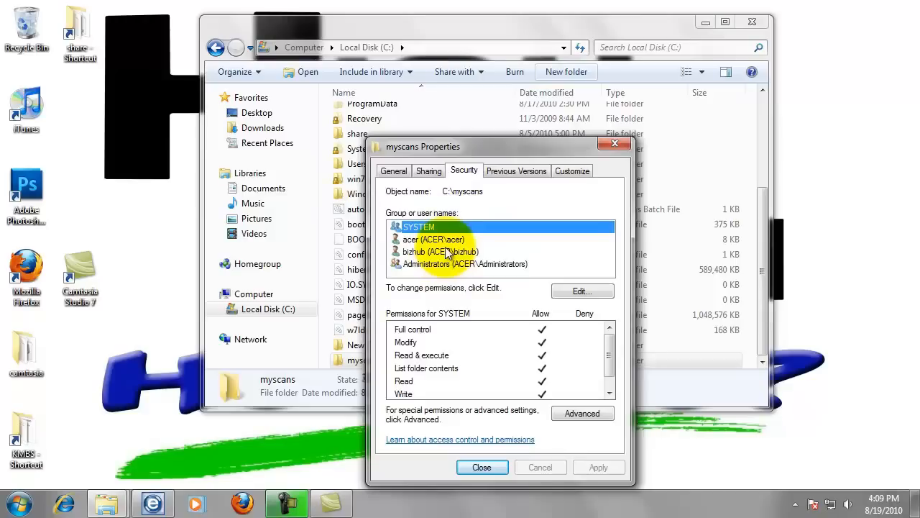
click(441, 251)
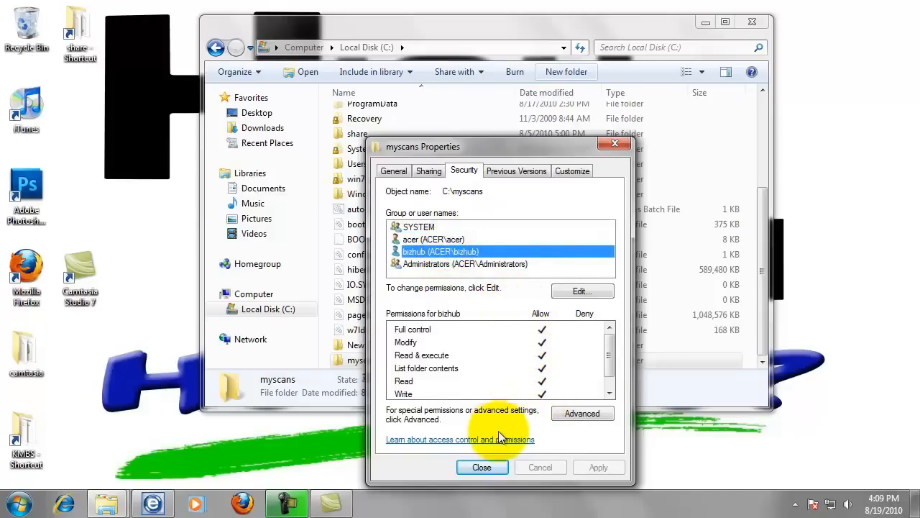
click(482, 467)
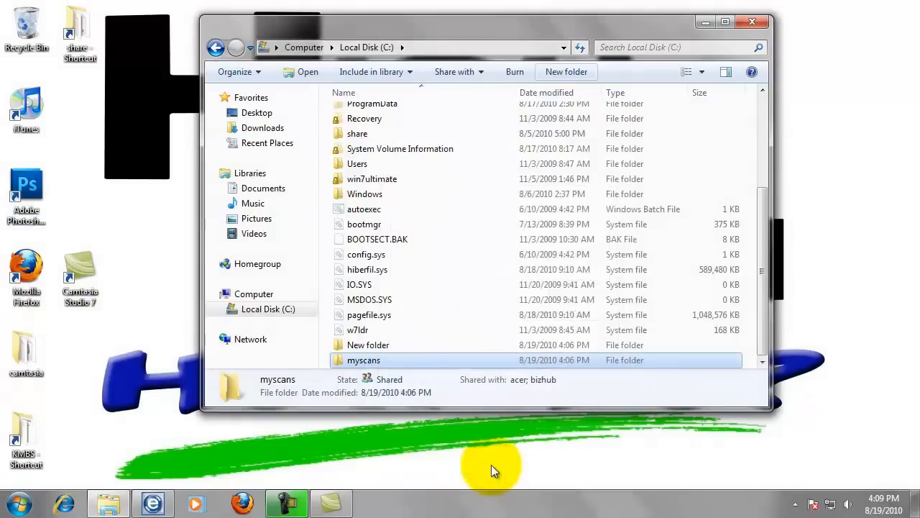
mouse_move(373, 360)
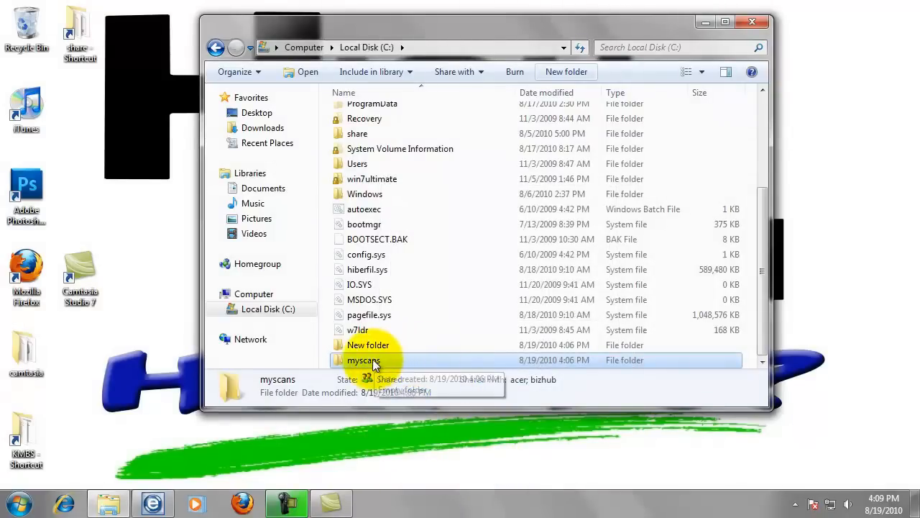
Step: Send a myscans shortcut to the desktop and close the Explorer window
right_click(363, 361)
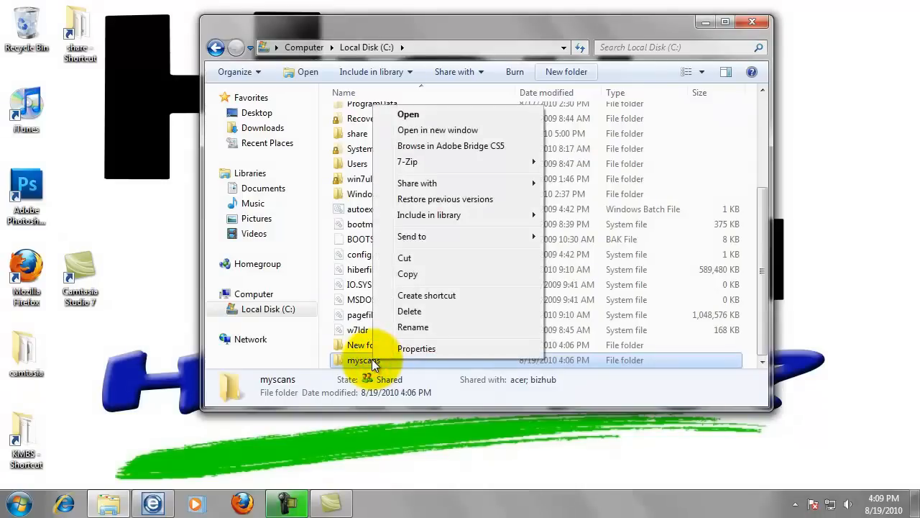
mouse_move(432, 236)
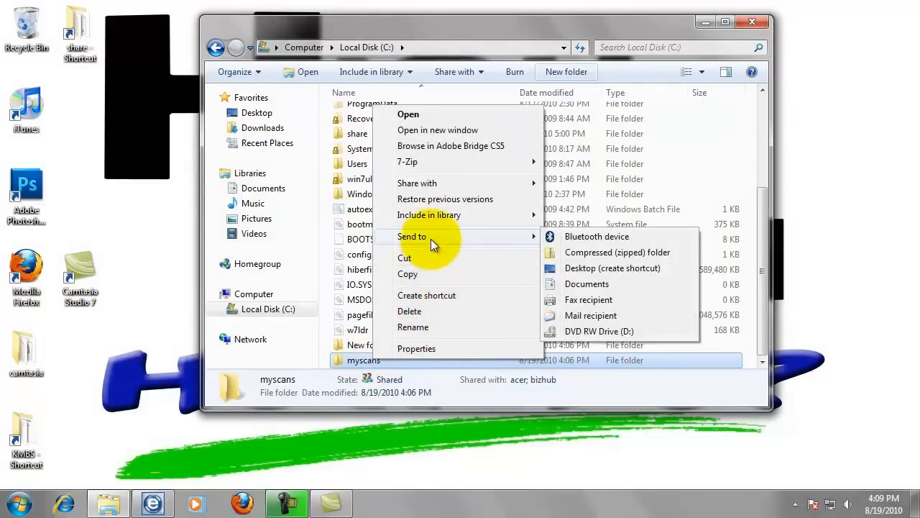
mouse_move(543, 246)
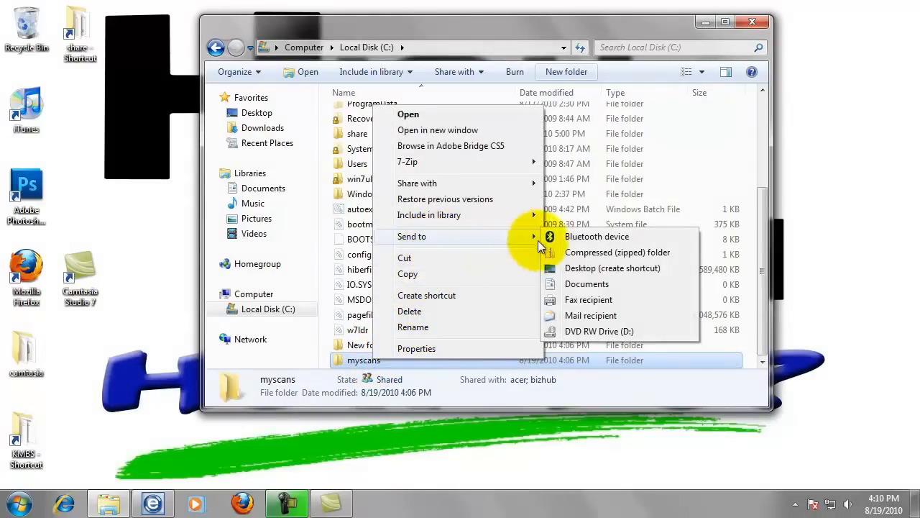
click(612, 267)
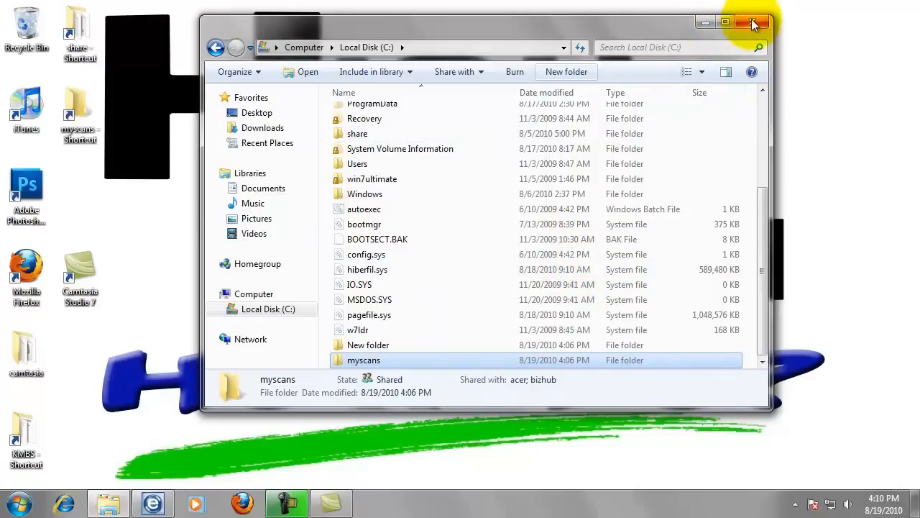
click(753, 22)
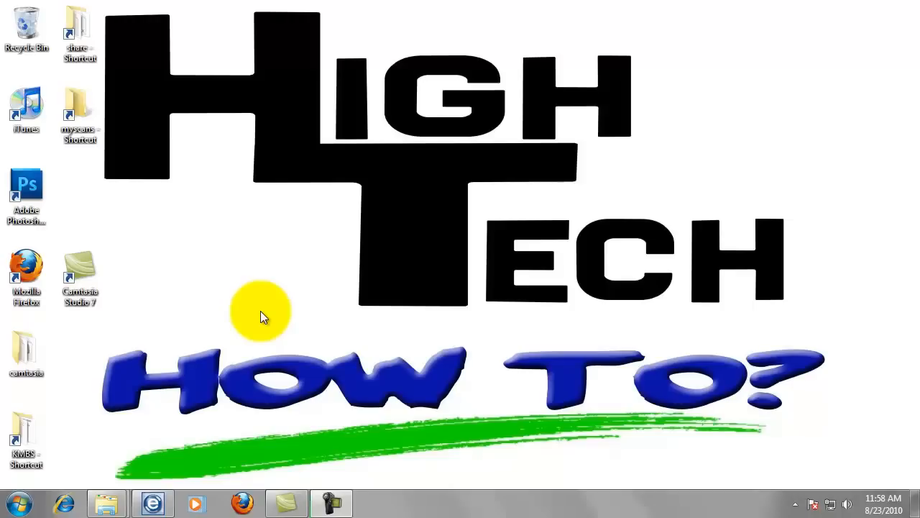
mouse_move(198, 310)
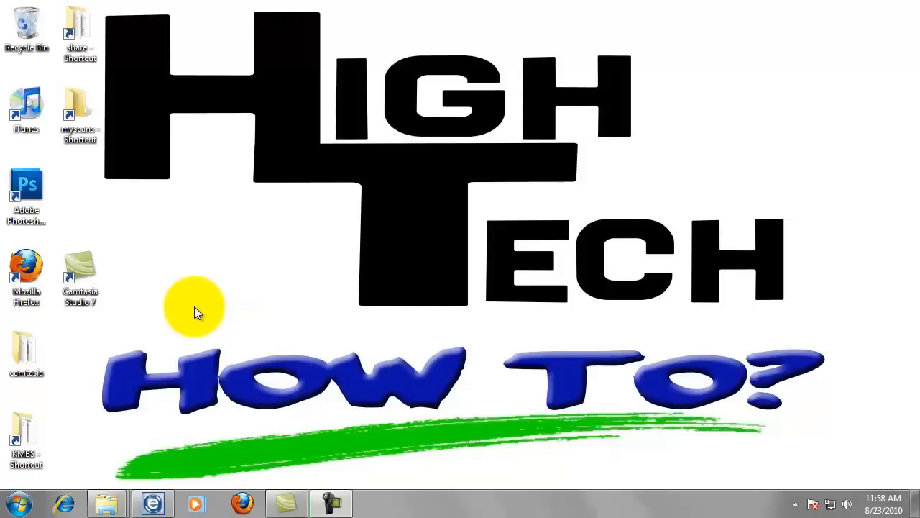
mouse_move(167, 317)
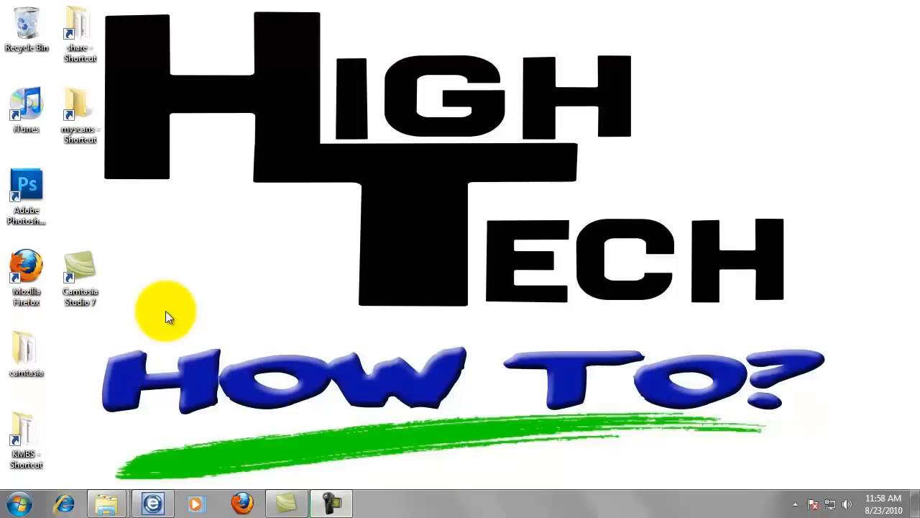
mouse_move(108, 379)
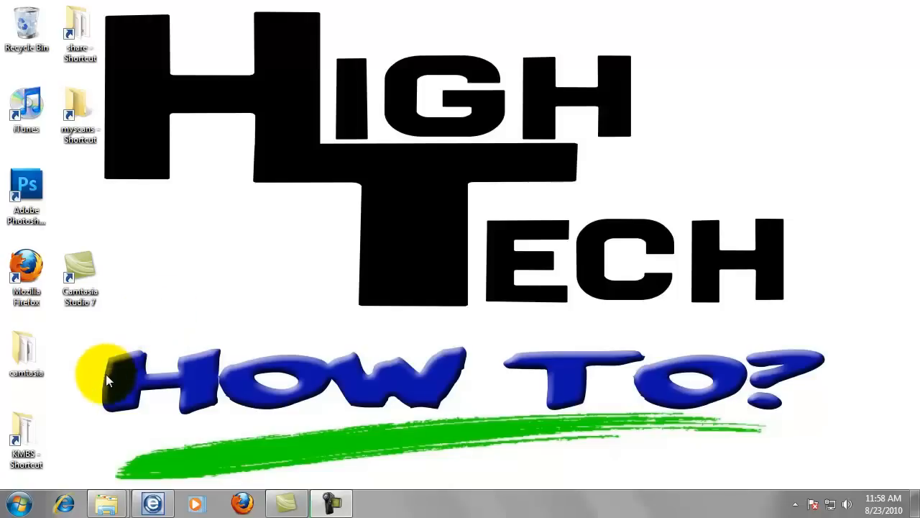
Step: Go from the Start menu through Control Panel to Devices and Printers
click(15, 503)
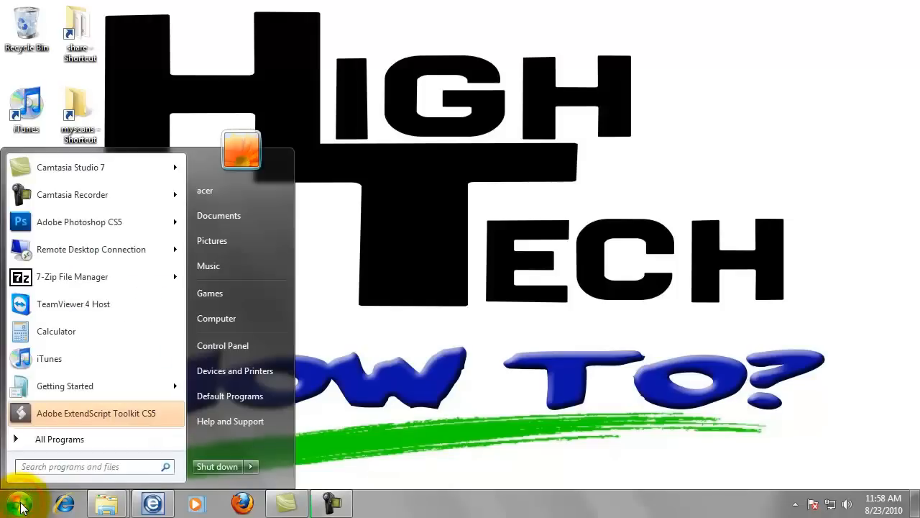
mouse_move(65, 386)
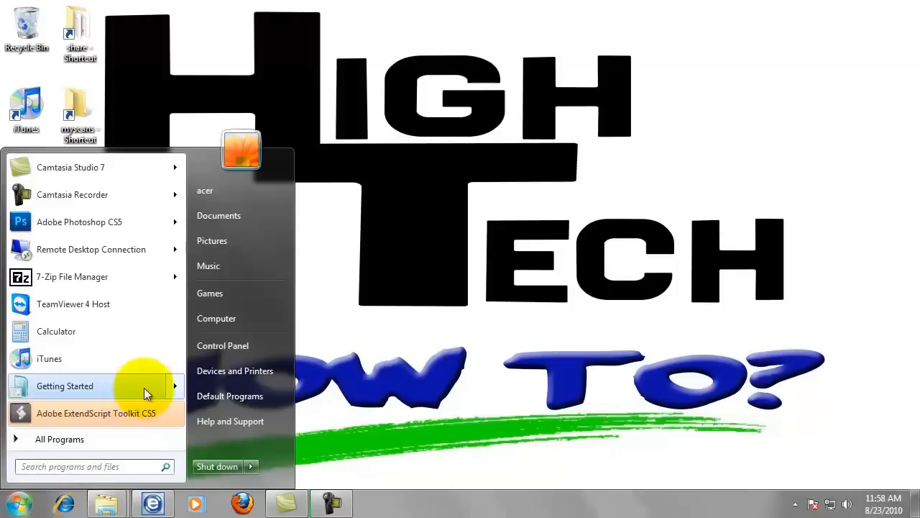
mouse_move(234, 370)
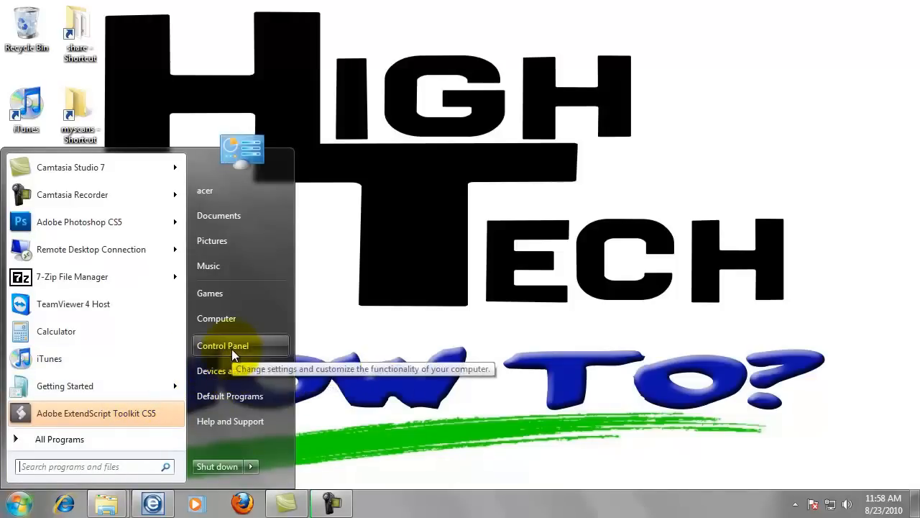
click(223, 346)
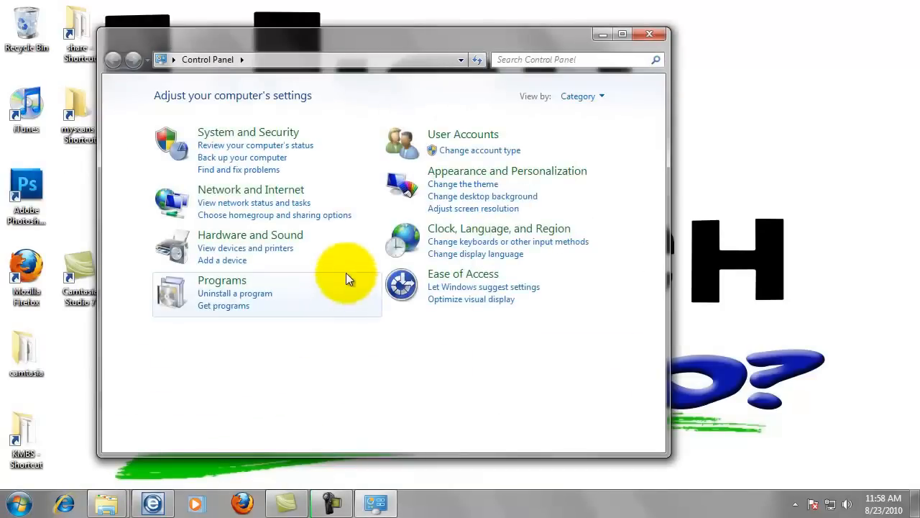
mouse_move(282, 255)
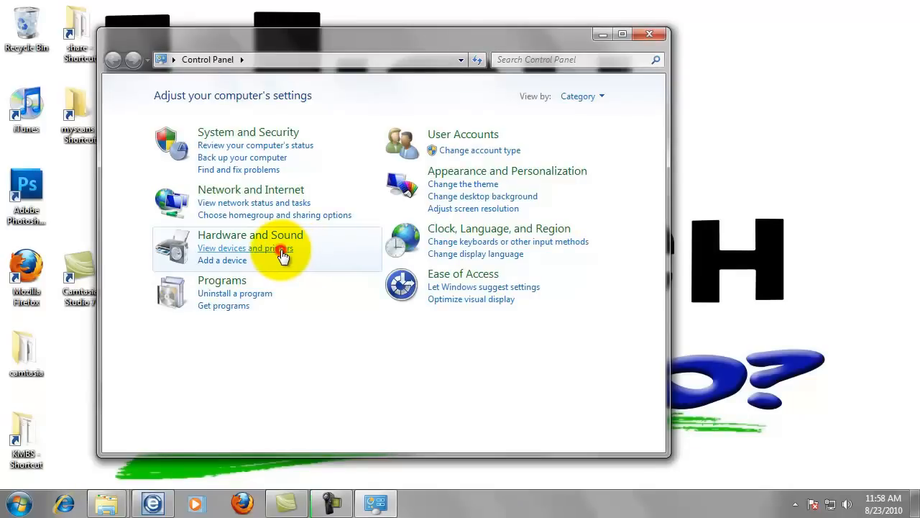
click(244, 248)
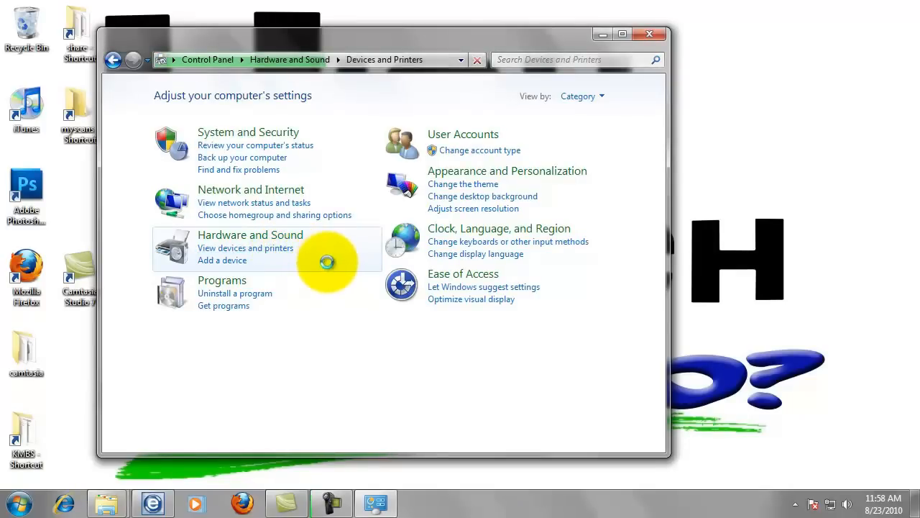
click(245, 247)
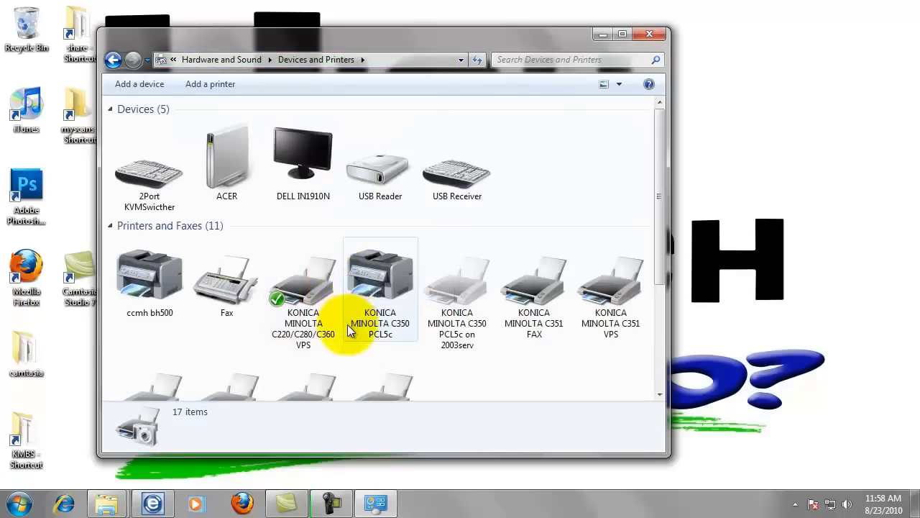
mouse_move(304, 331)
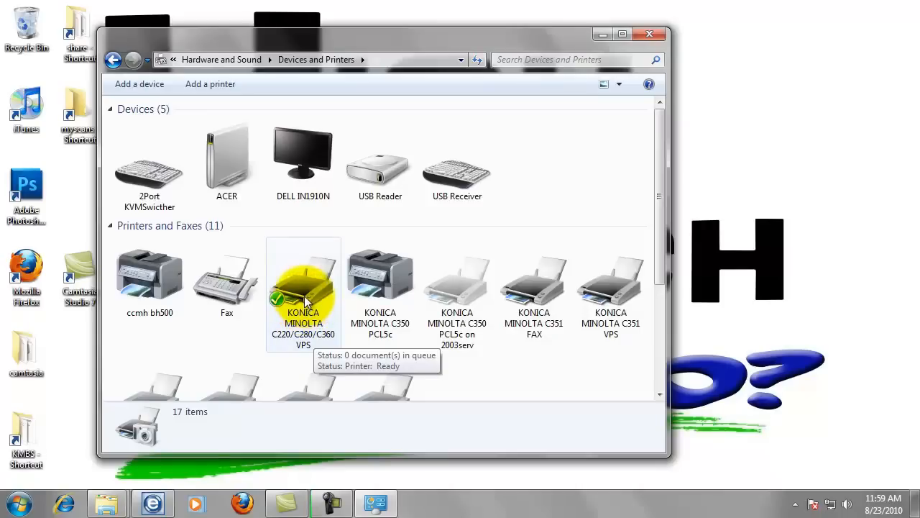
Step: Read the C220/C280/C360 VPS printer's Ports tab, confirming port IP_192.168.1.66, then cancel
right_click(303, 287)
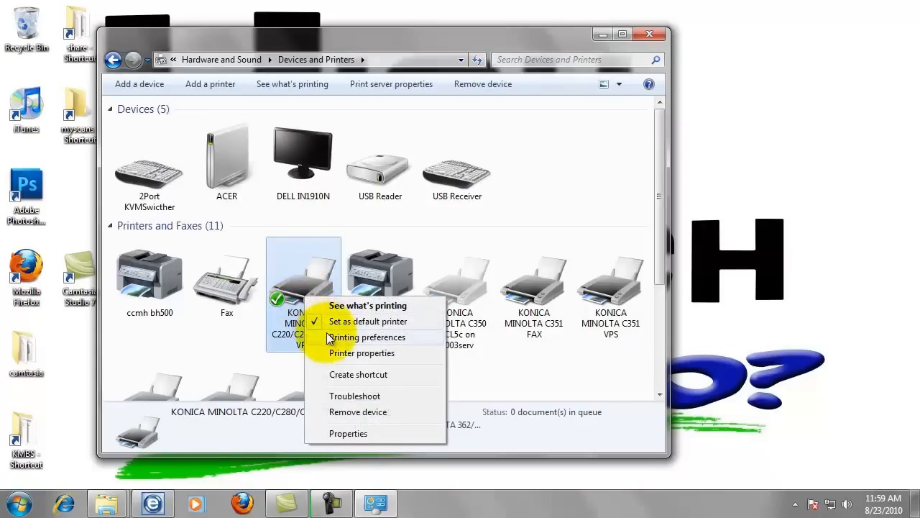
mouse_move(362, 354)
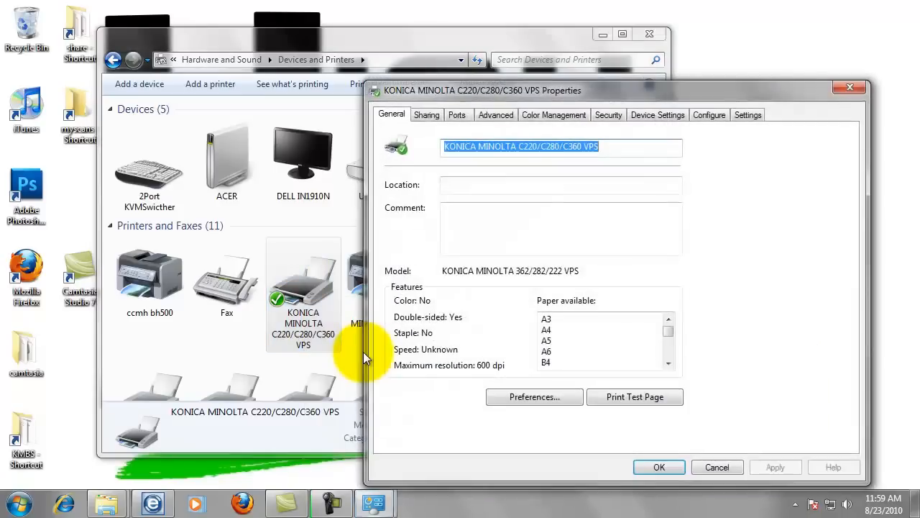
mouse_move(459, 122)
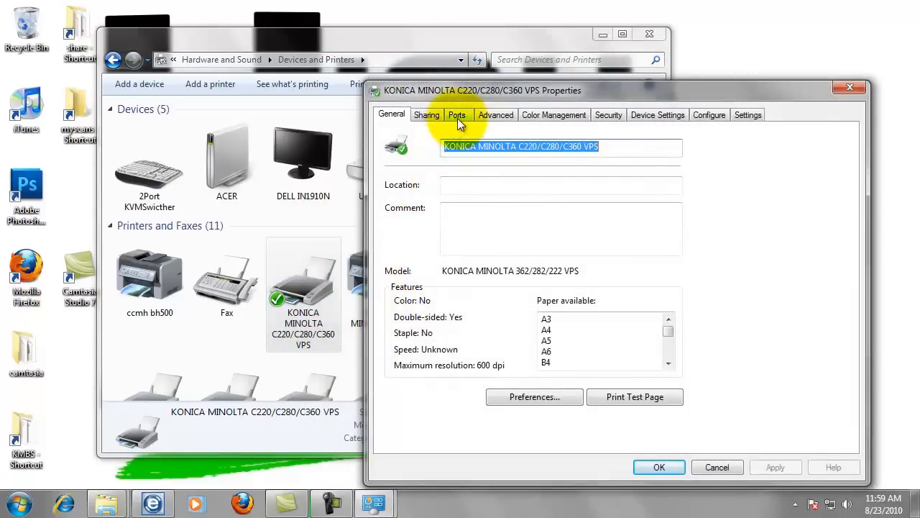
click(458, 114)
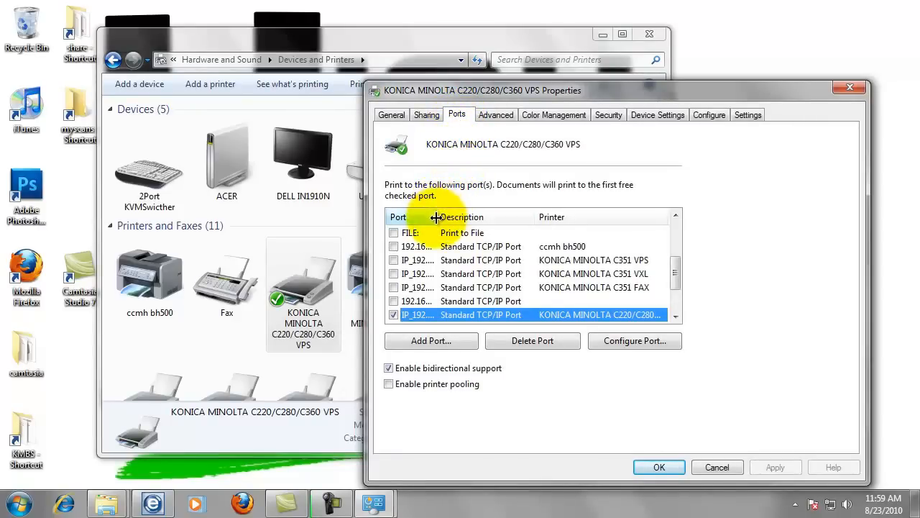
drag(436, 216, 482, 217)
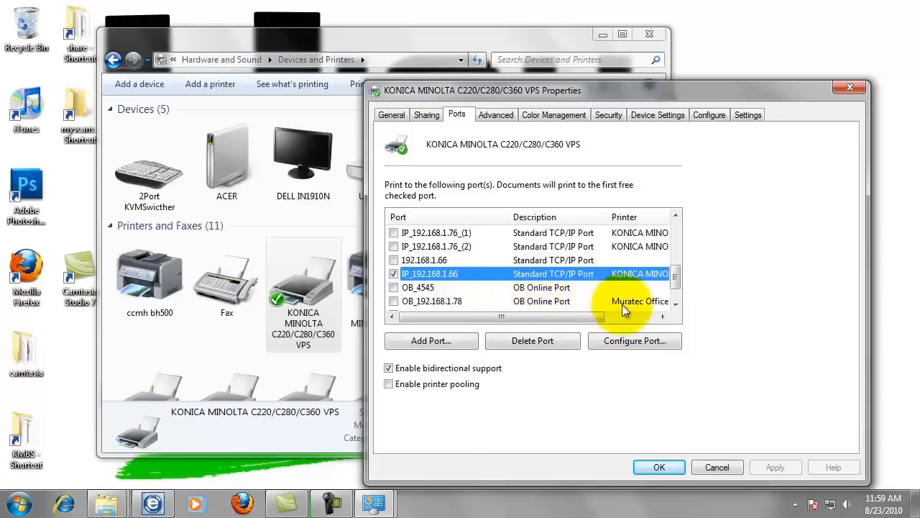
mouse_move(717, 467)
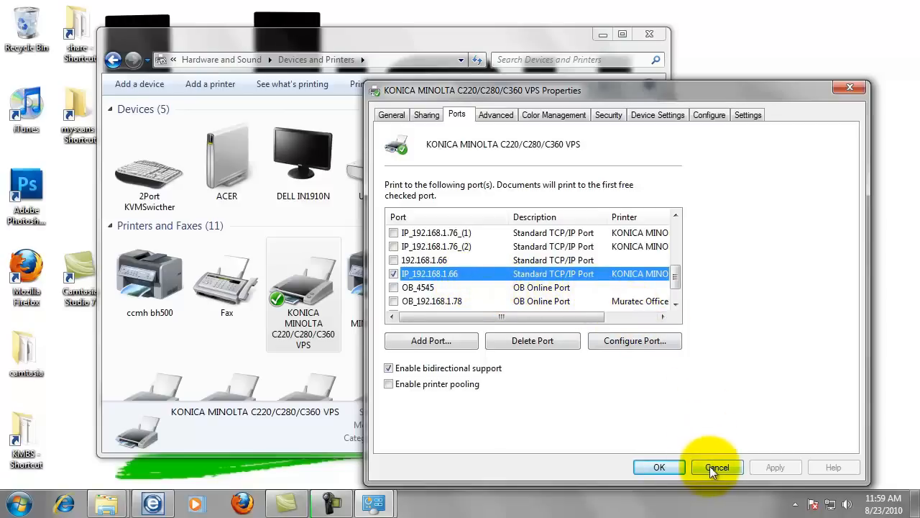
click(717, 467)
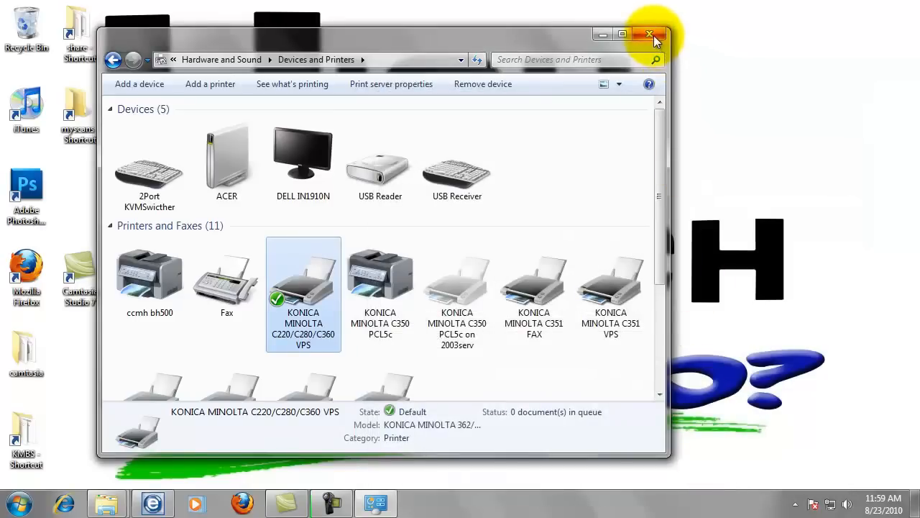
Step: Close the Devices and Printers window so only the desktop shows
click(649, 34)
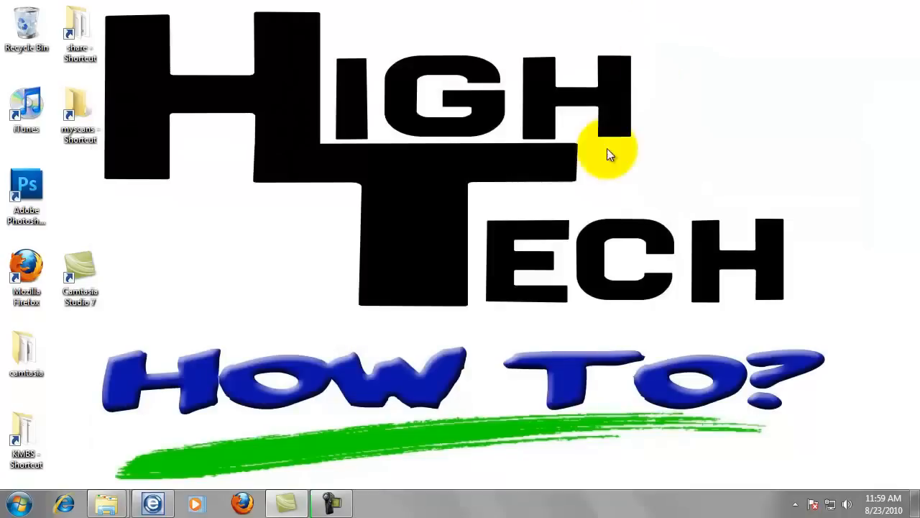
mouse_move(248, 501)
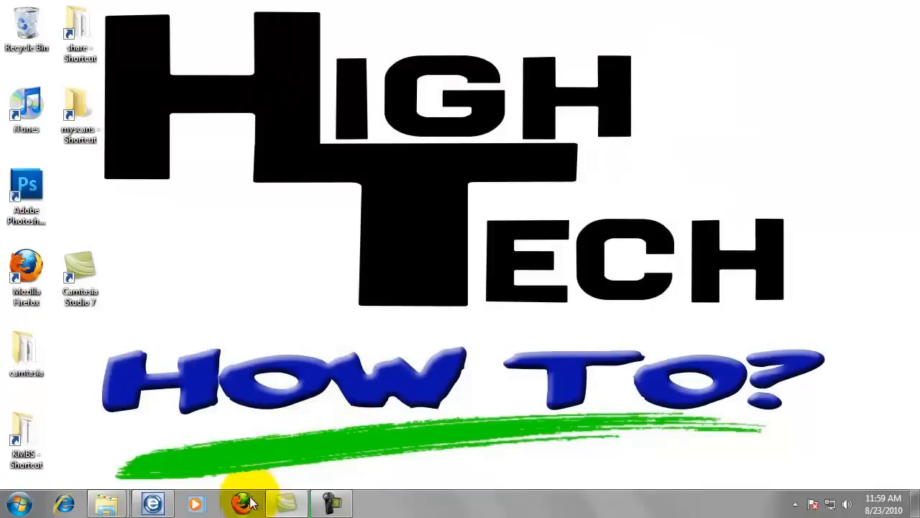
mouse_move(248, 503)
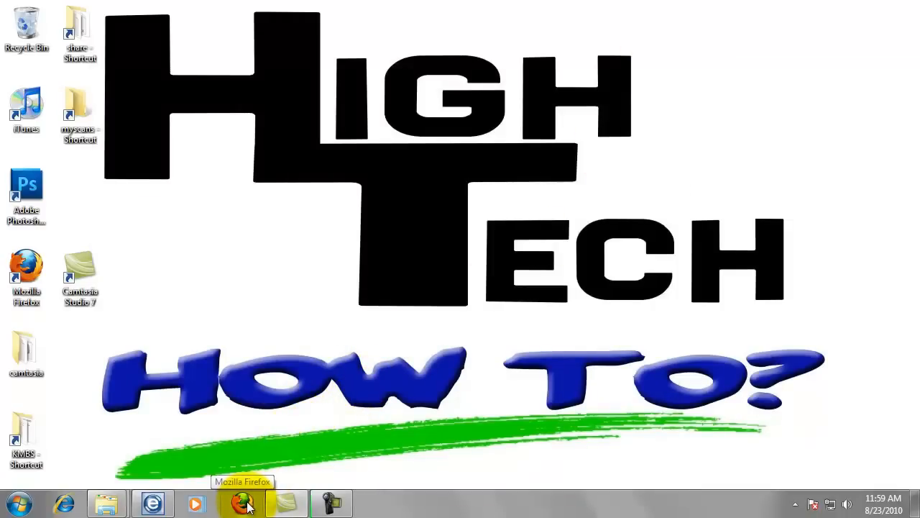
mouse_move(230, 475)
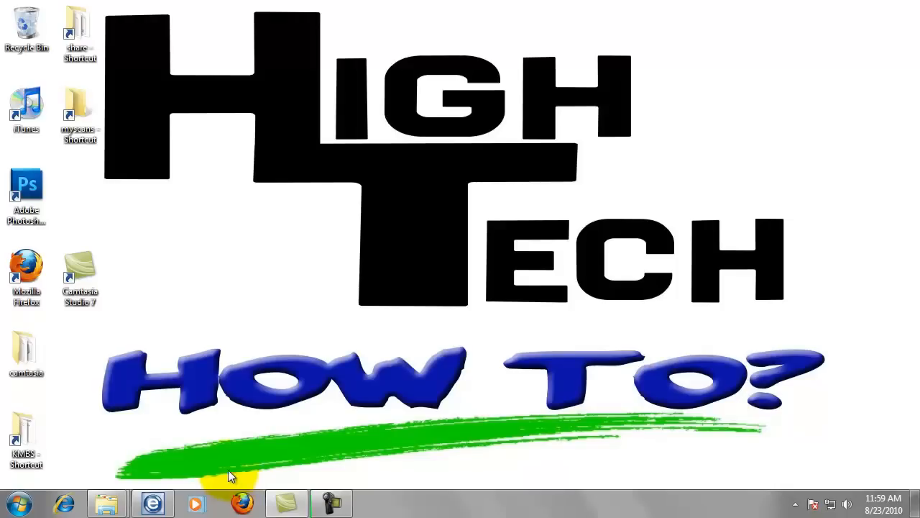
mouse_move(65, 514)
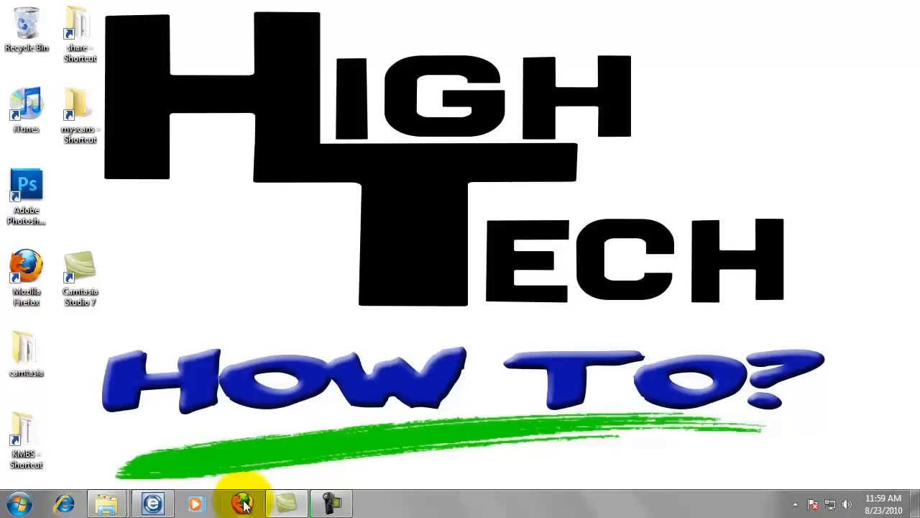
mouse_move(242, 502)
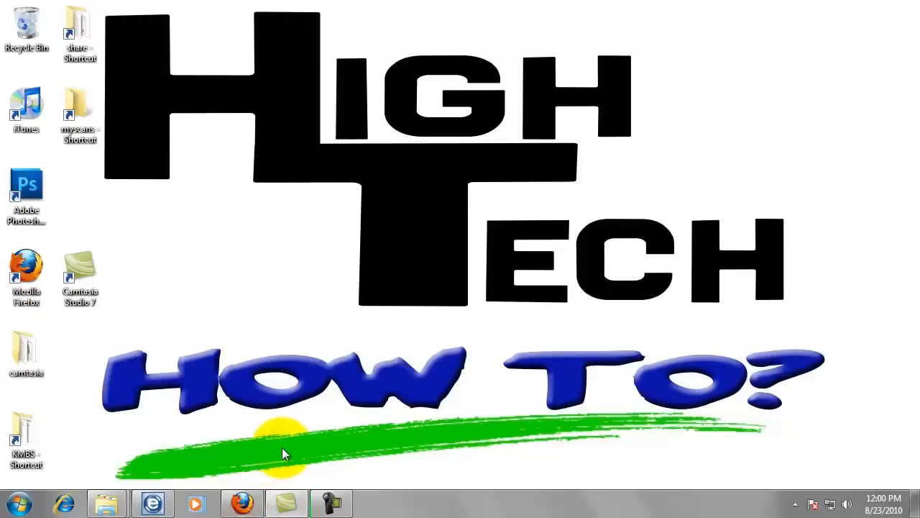
Step: Launch Firefox and browse to the copier at 192.168.1.66
click(242, 503)
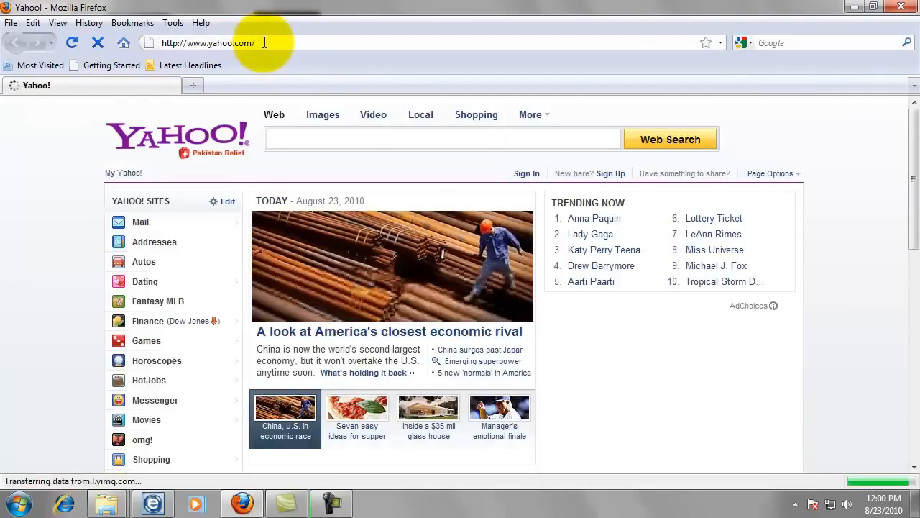
click(208, 43)
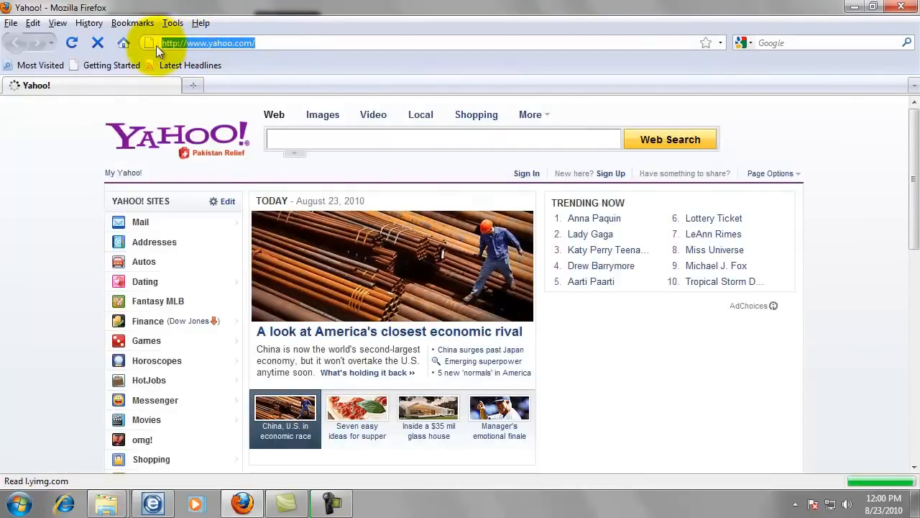
text(192.168.)
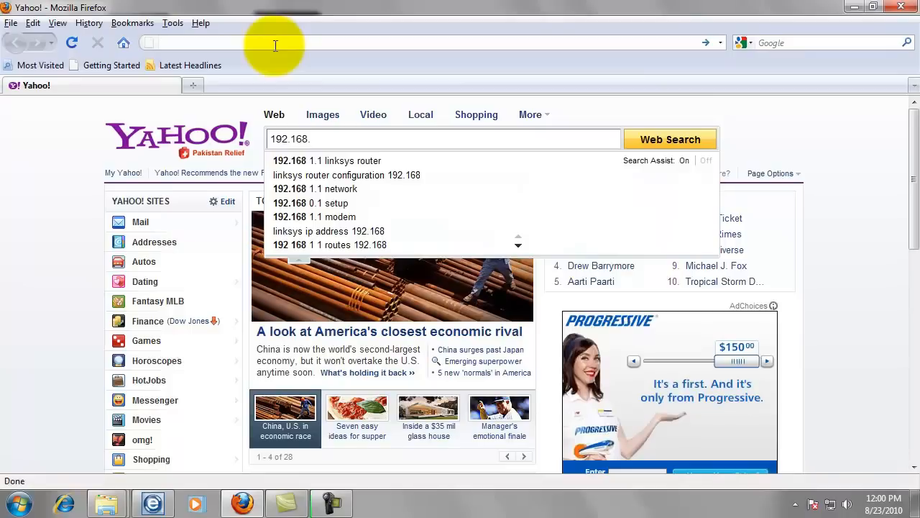
text(192.168.1.66/wcd/system.xml)
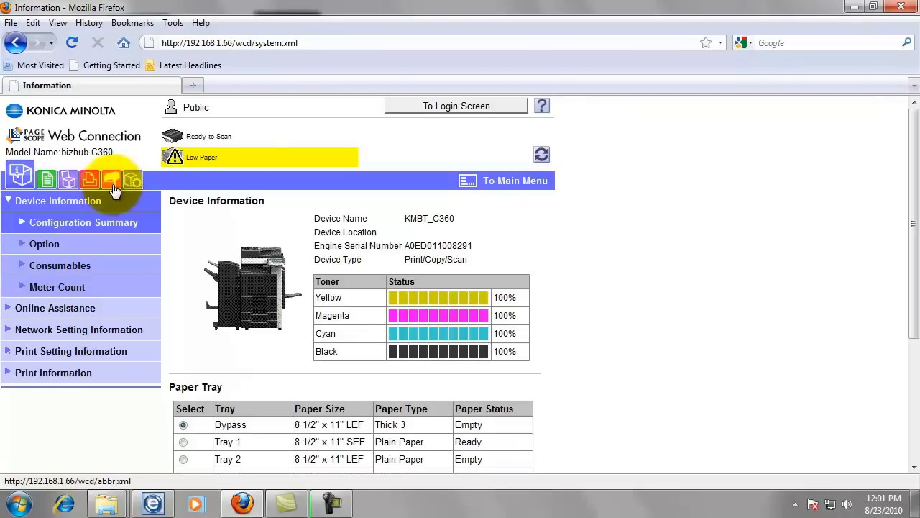
Step: Open Address Book, choose New Registration, and confirm SMB as the destination type
click(112, 180)
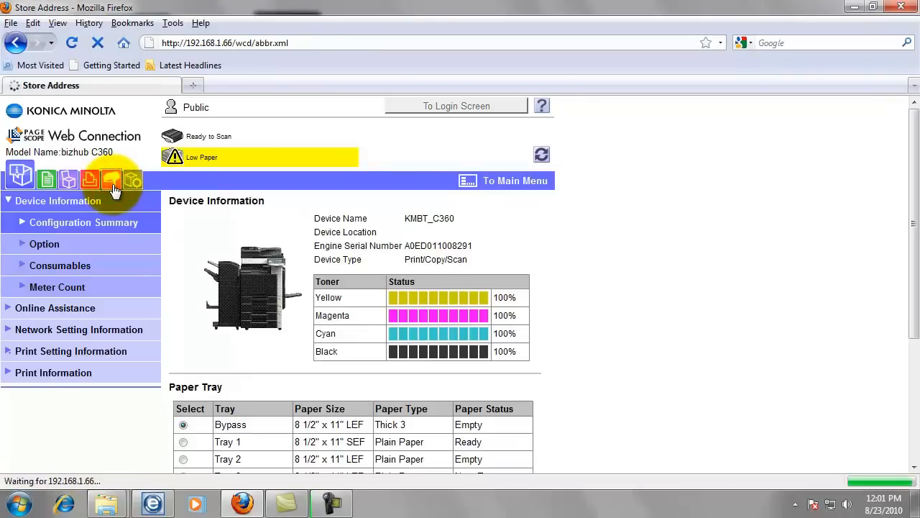
click(106, 179)
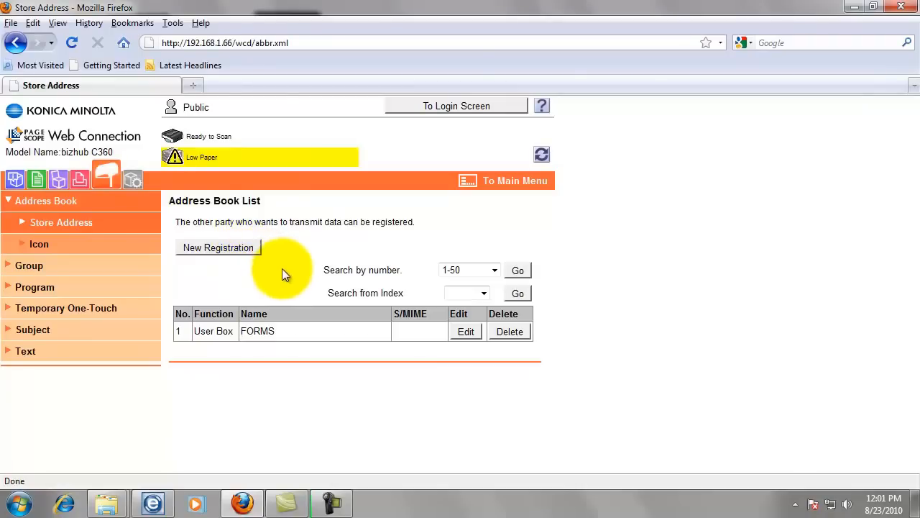
click(218, 247)
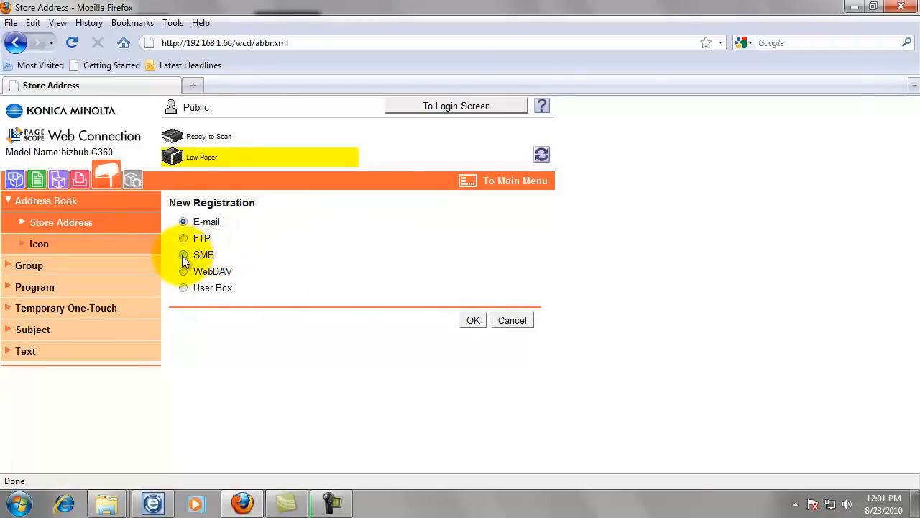
click(184, 254)
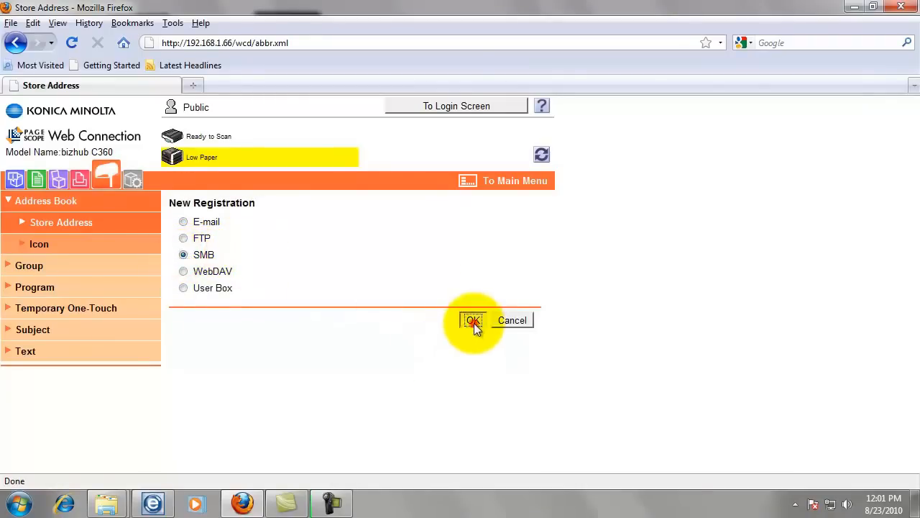
click(473, 320)
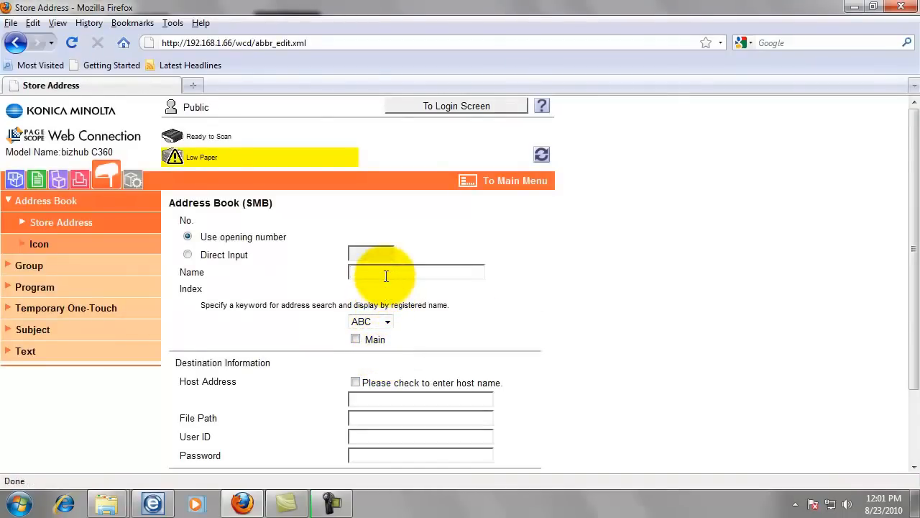
Step: Name the entry Jarrod, index it under JKL as Main, and enable host-name entry
text(z)
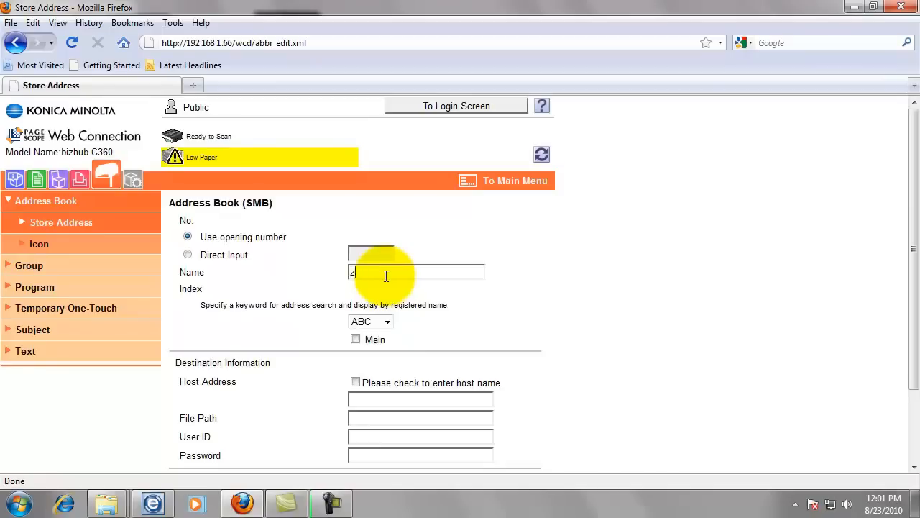
text(Jarrod)
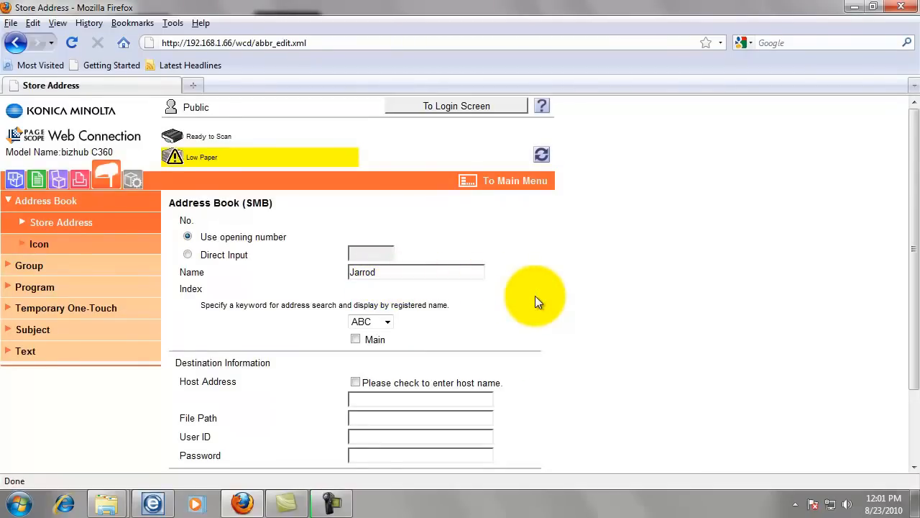
mouse_move(403, 334)
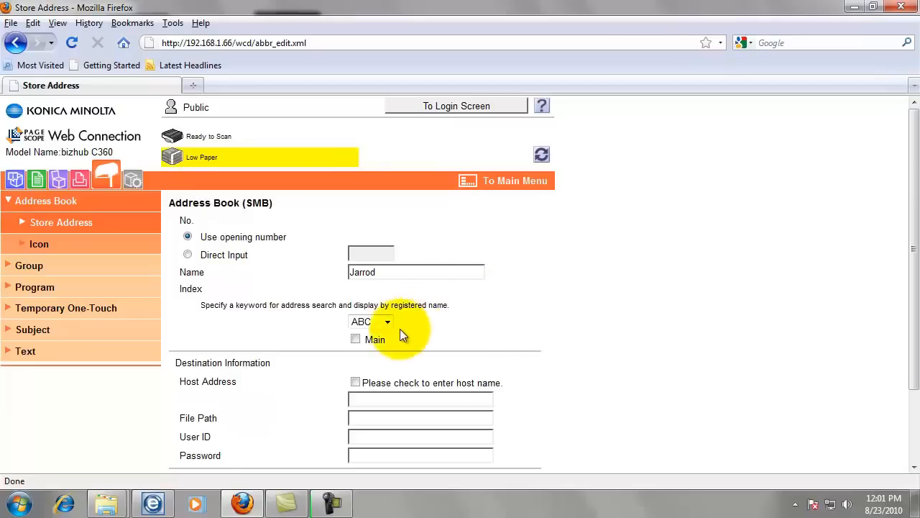
click(387, 321)
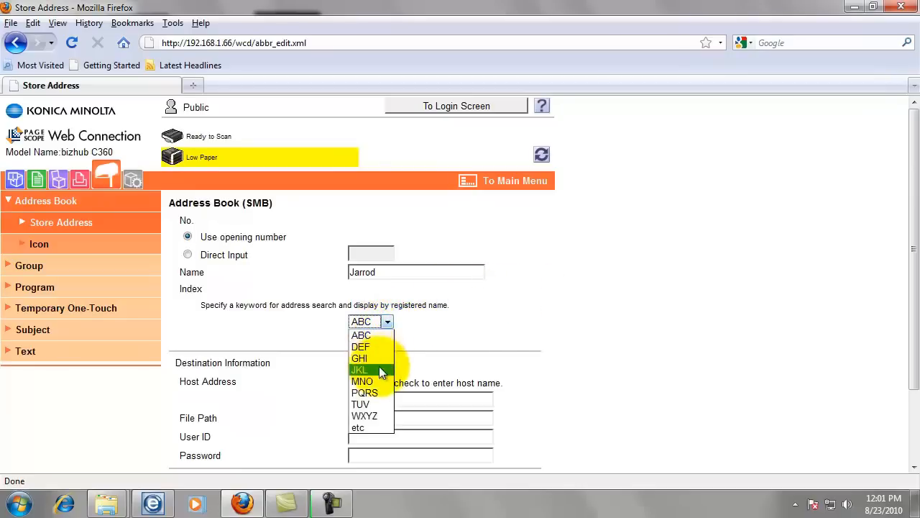
mouse_move(381, 373)
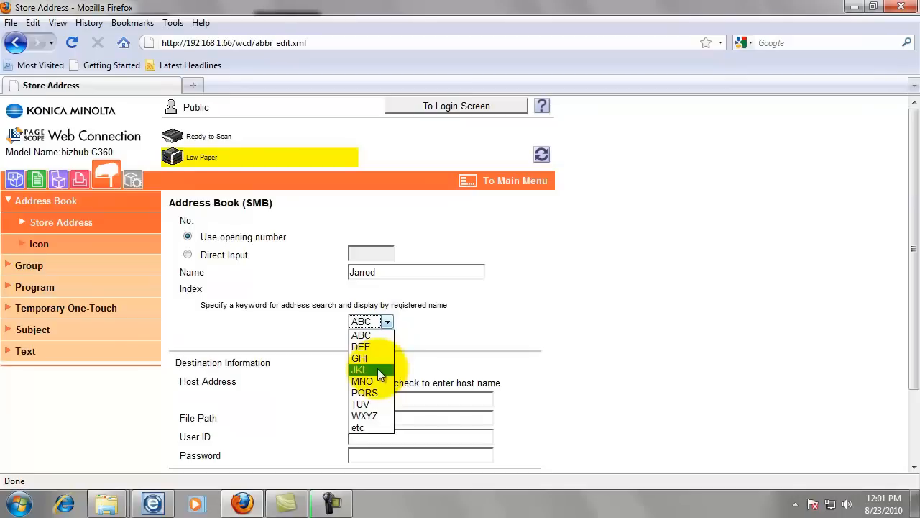
click(359, 370)
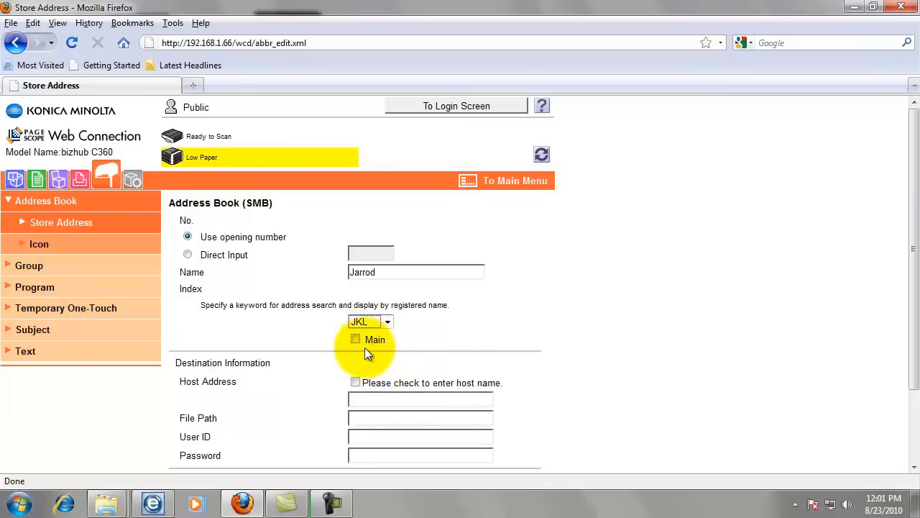
click(354, 339)
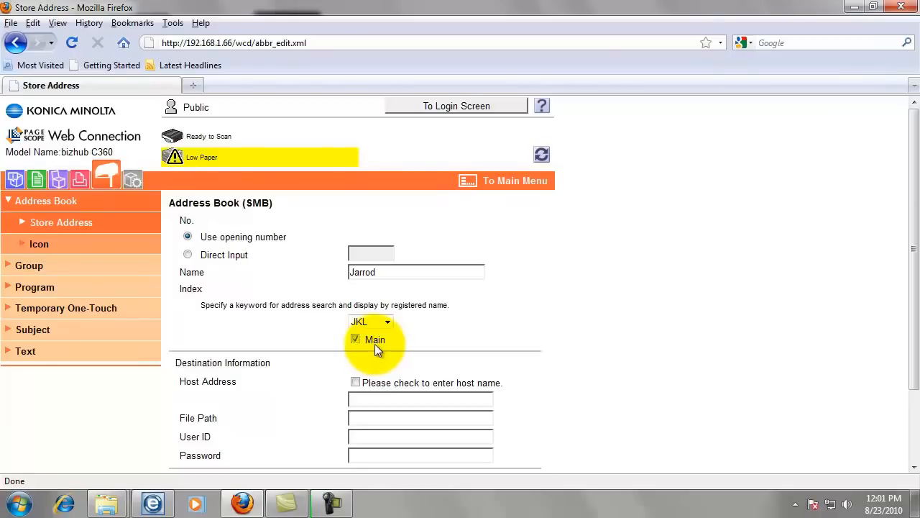
mouse_move(384, 351)
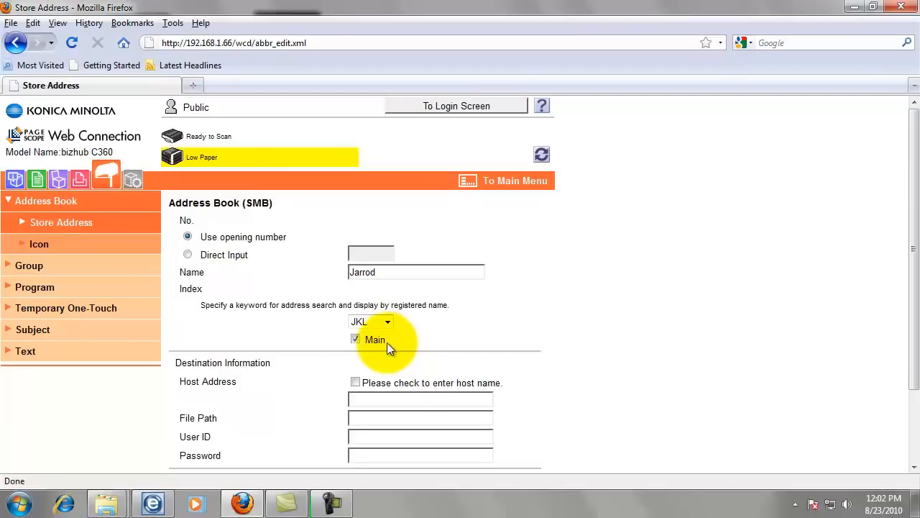
mouse_move(365, 353)
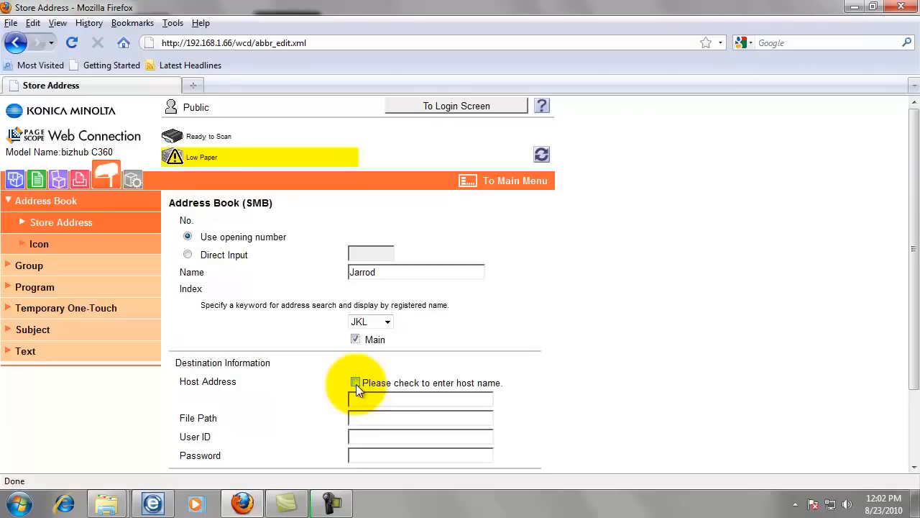
click(354, 382)
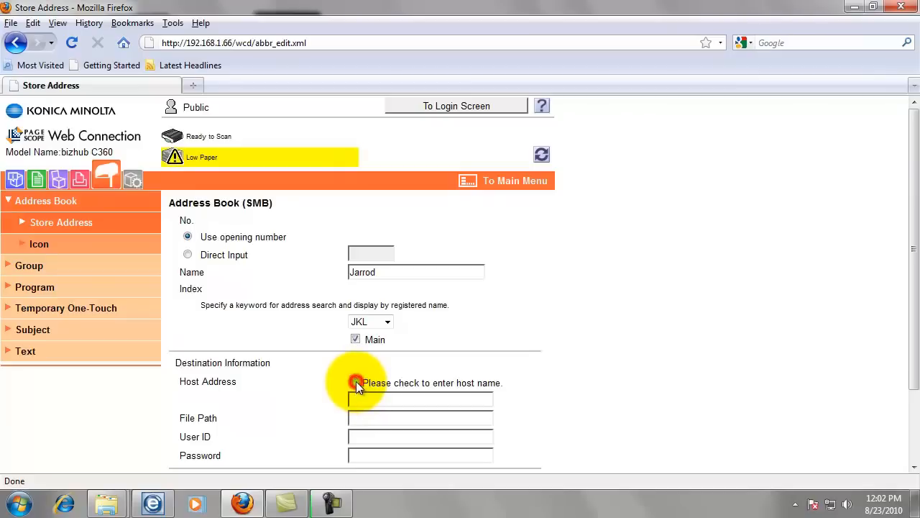
click(355, 382)
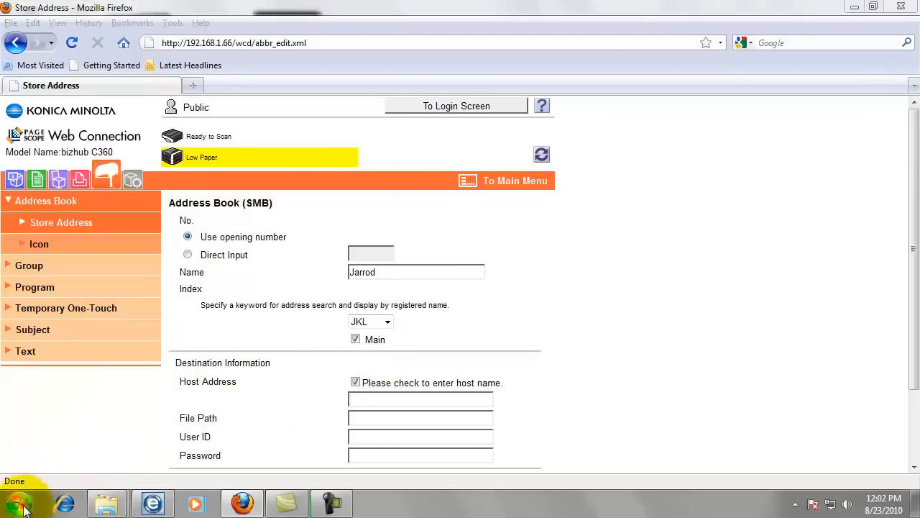
click(15, 501)
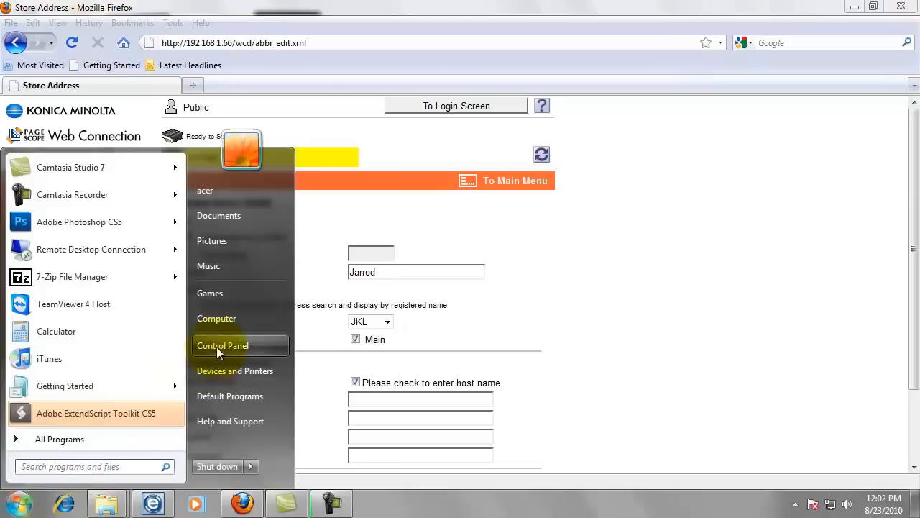
right_click(216, 318)
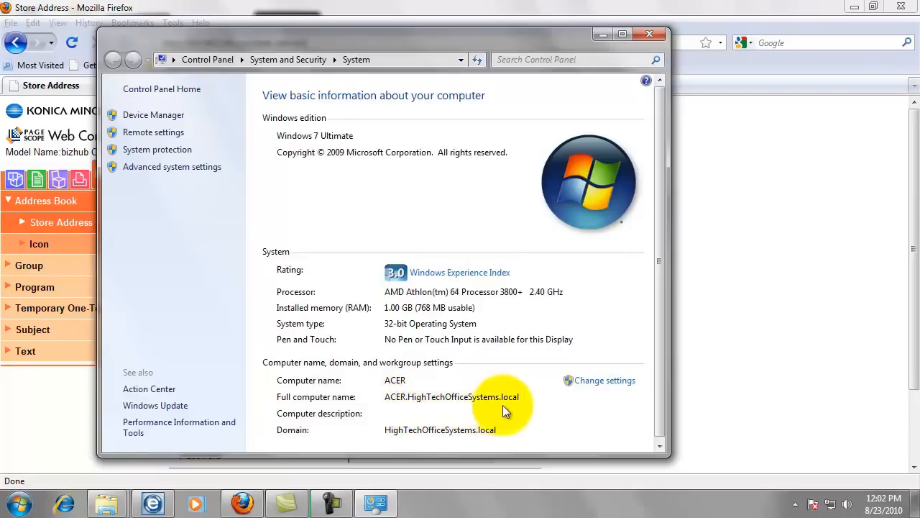
mouse_move(408, 399)
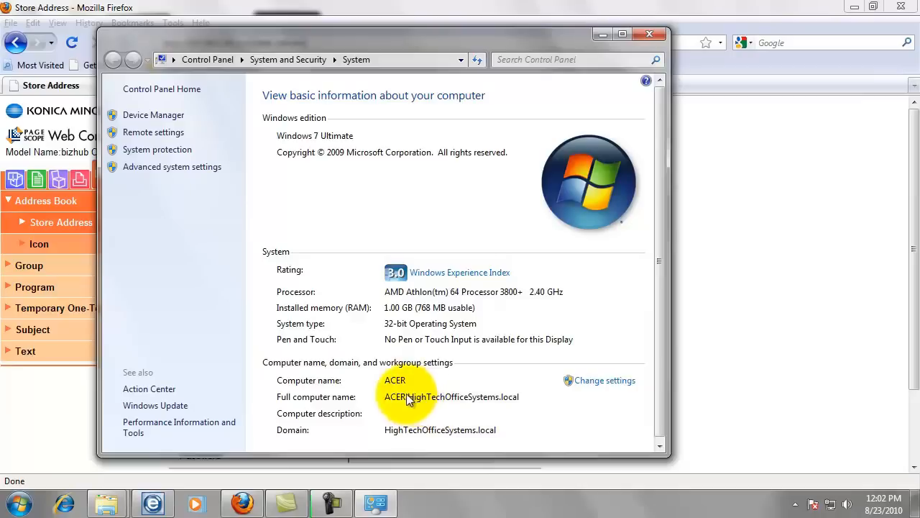
mouse_move(394, 408)
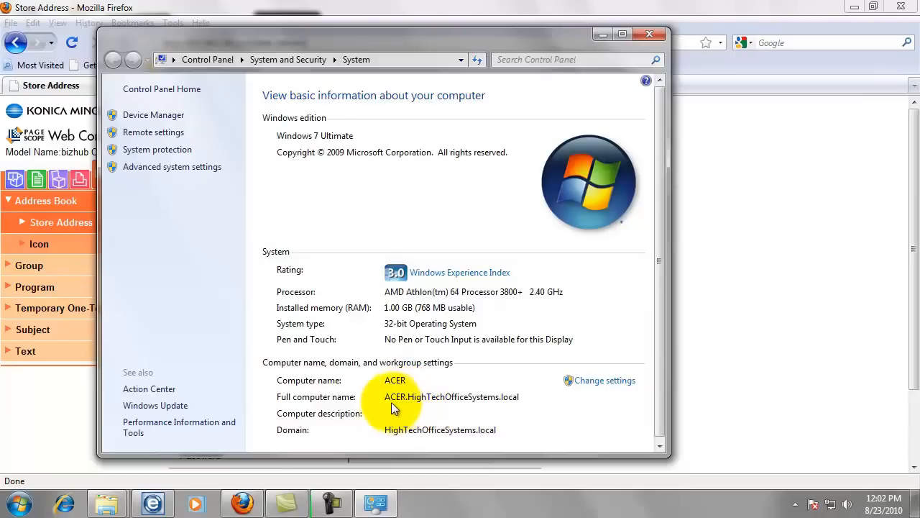
mouse_move(611, 187)
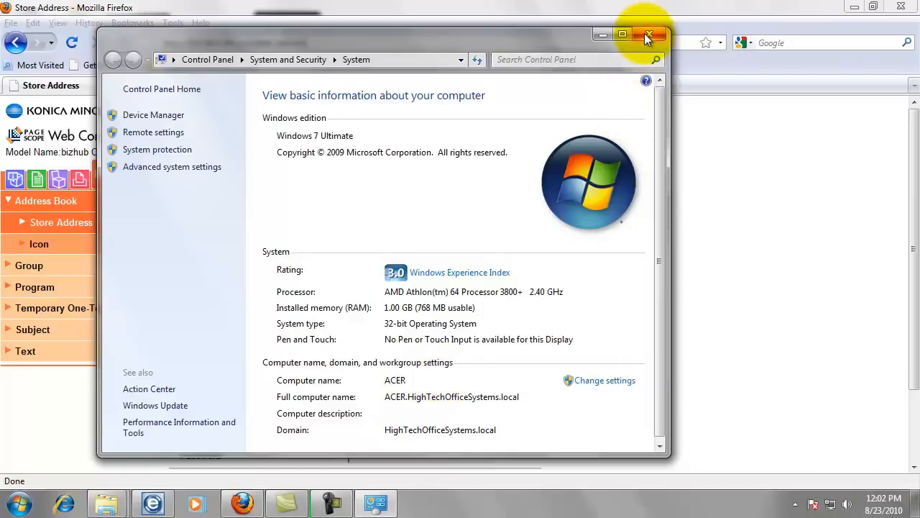
mouse_move(648, 36)
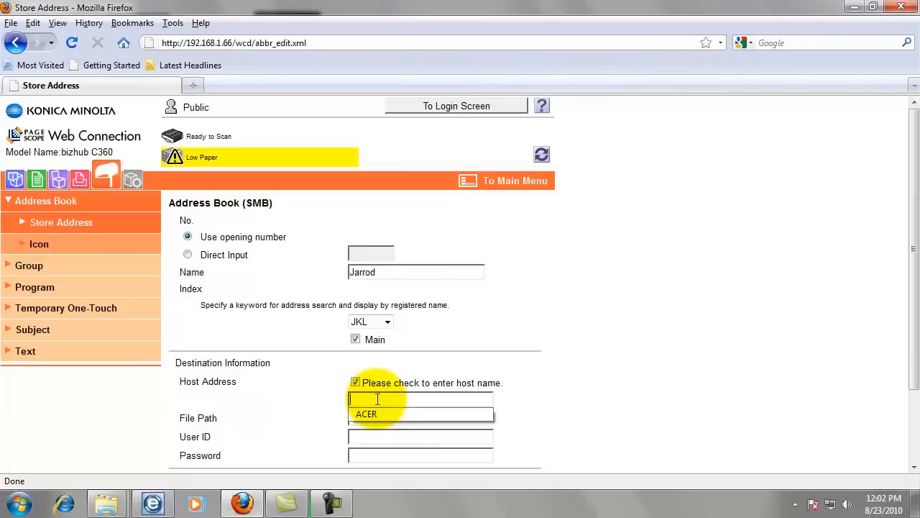
Step: Enter host ACER, file path myscans, user ID bizhub, and the share password
text(ACER)
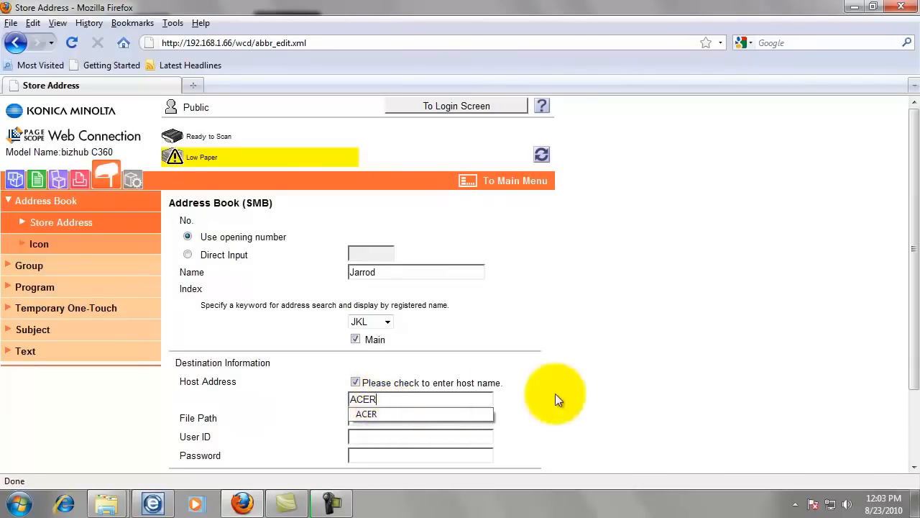
click(420, 419)
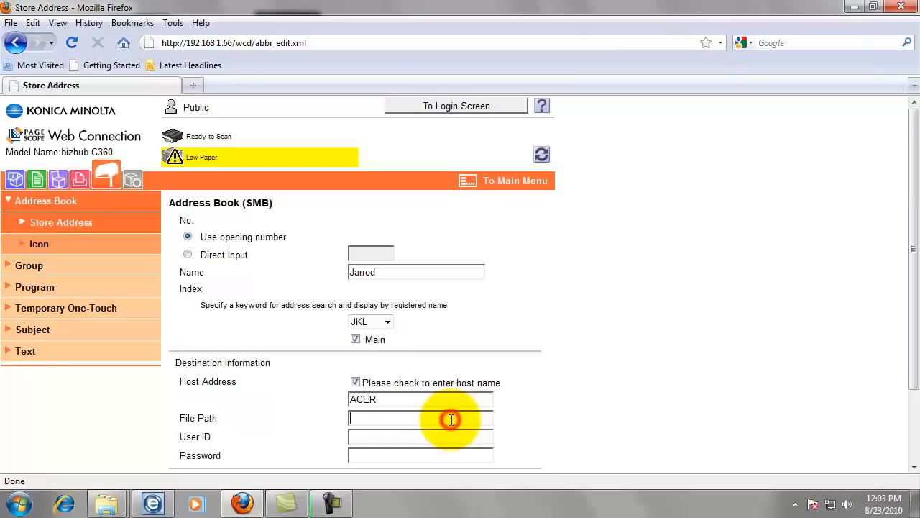
text(myscans)
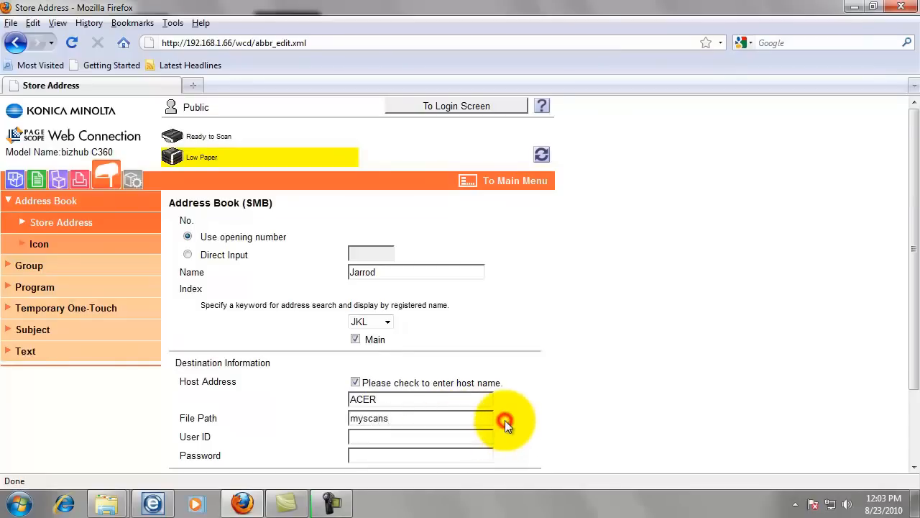
click(420, 436)
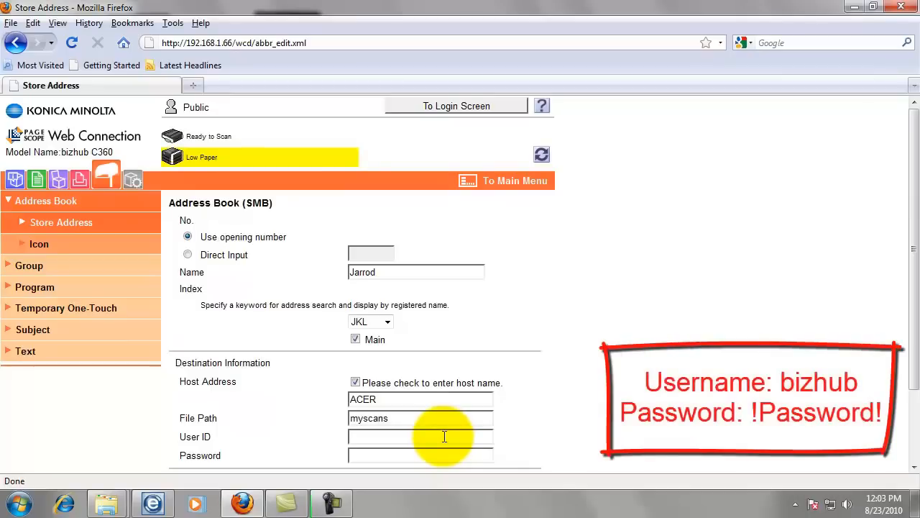
text(bizhu)
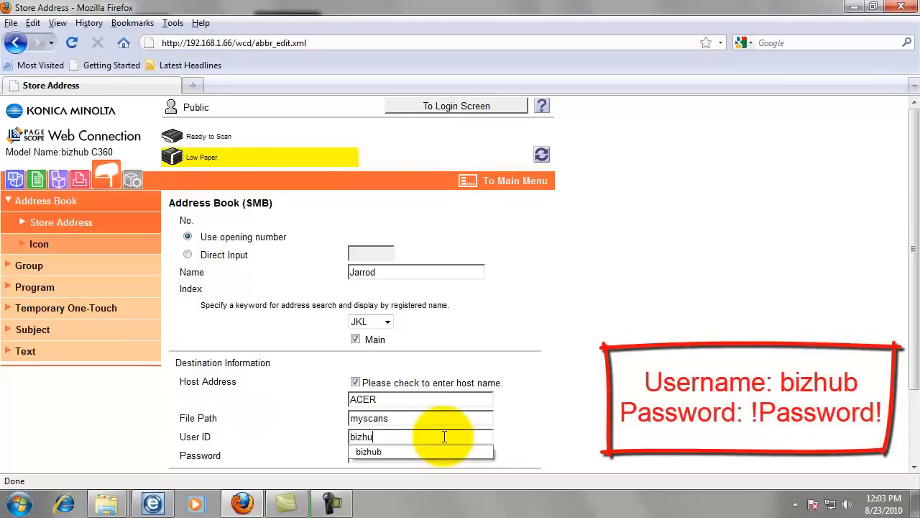
scroll(down, 3)
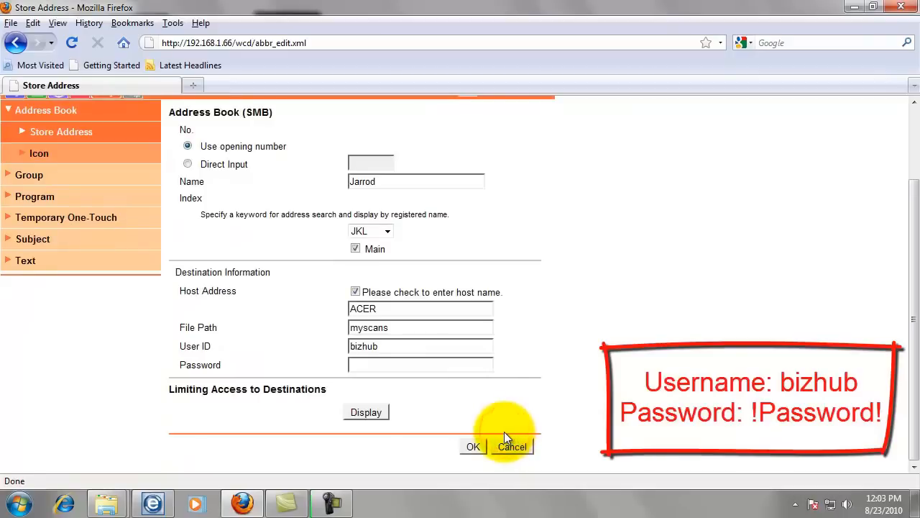
click(420, 365)
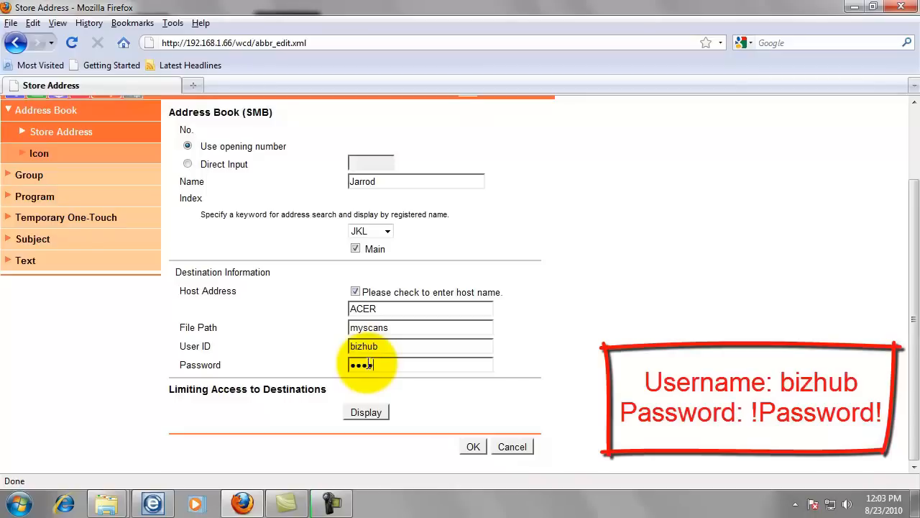
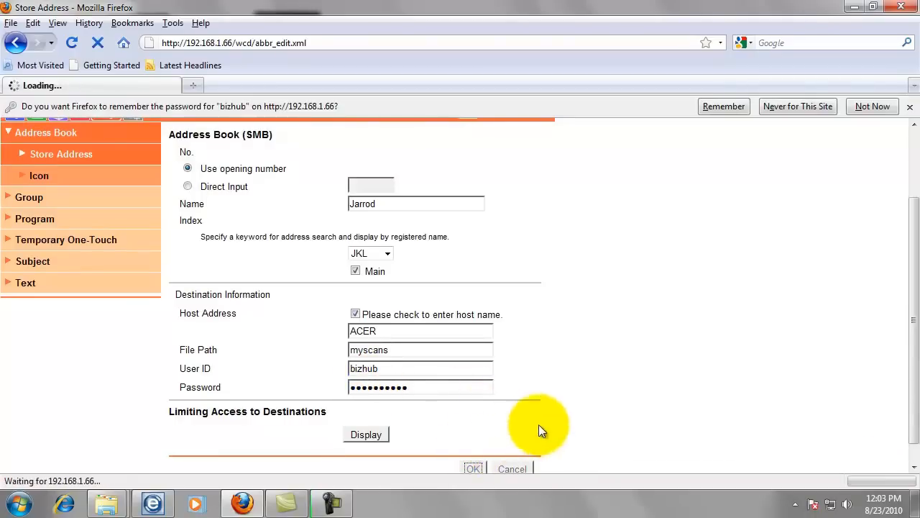
Step: Submit the SMB entry, acknowledge registration as No. 2, and minimize Firefox
click(473, 468)
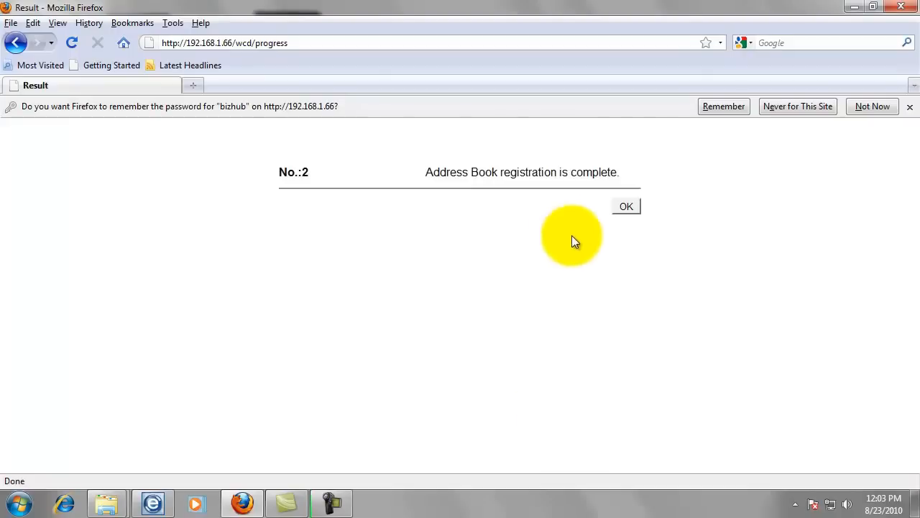
click(625, 207)
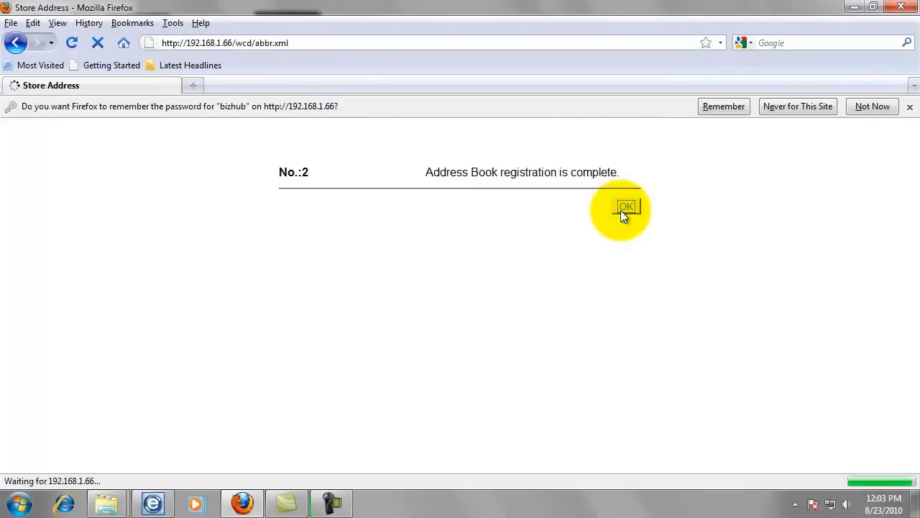
click(627, 207)
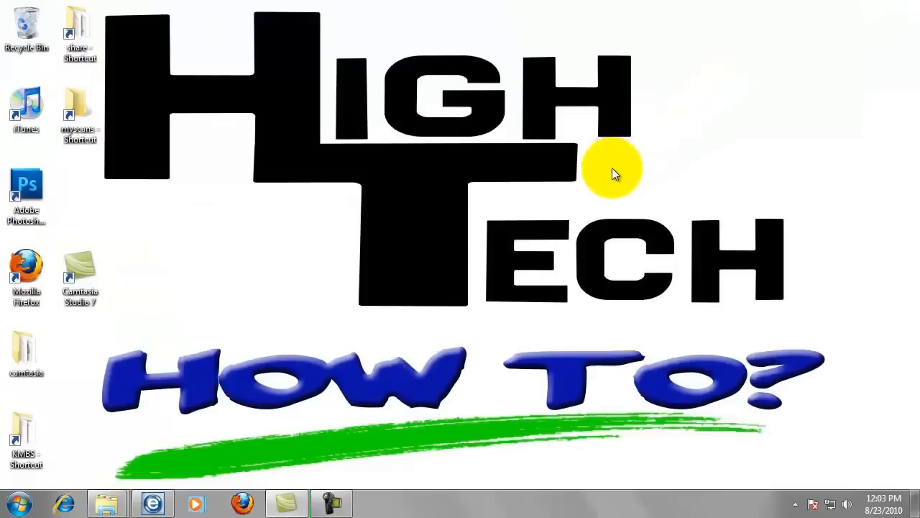
mouse_move(601, 194)
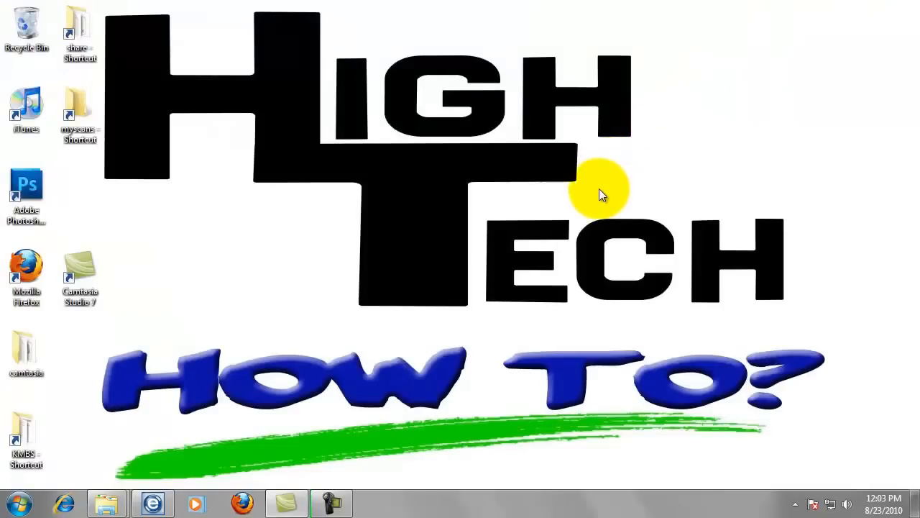